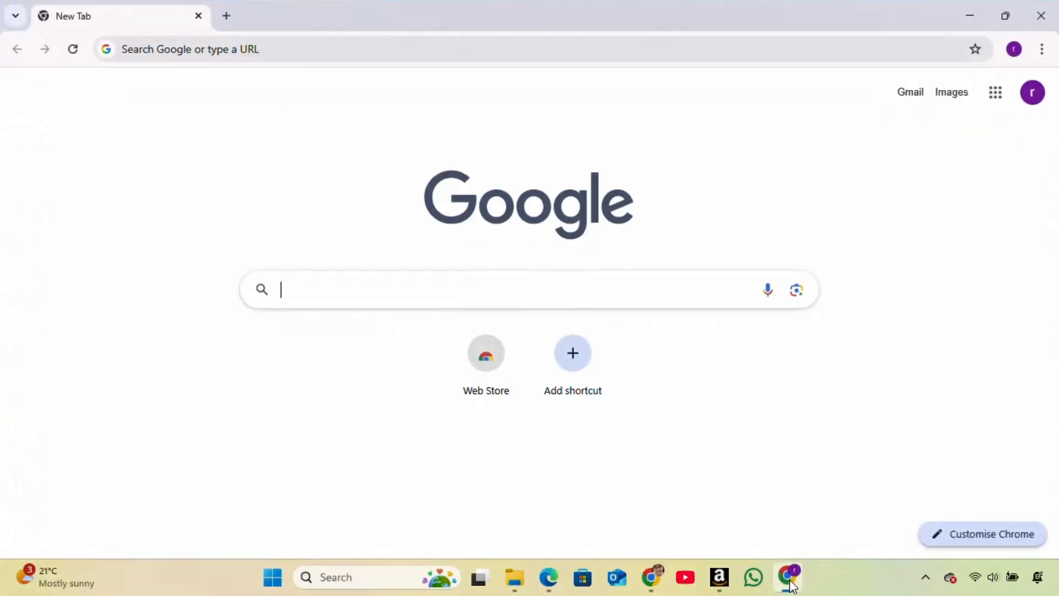
{"action": "mouse_move", "coordinate": [388, 308]}
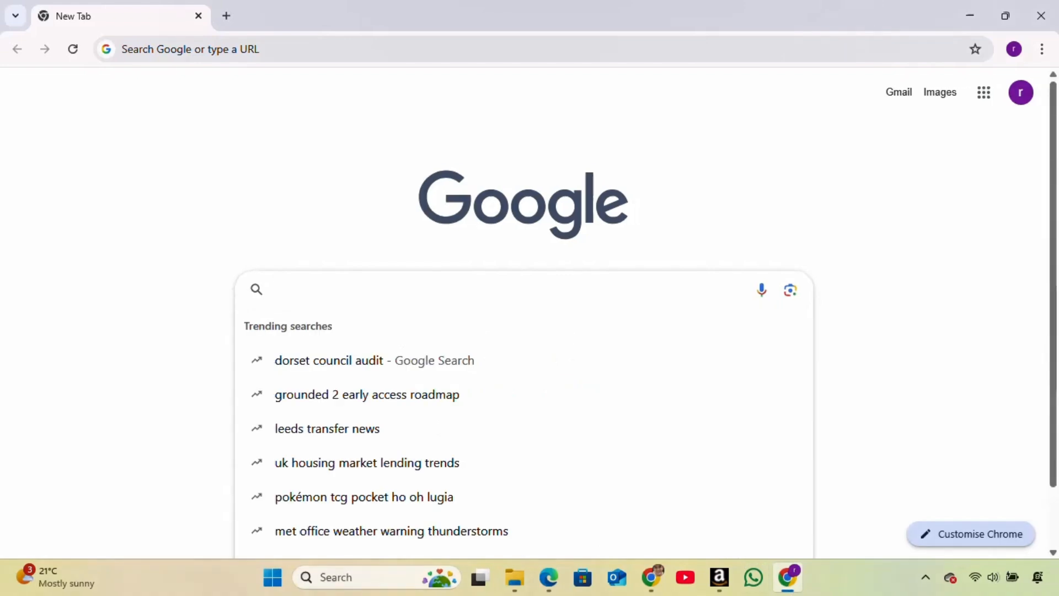
Search Google in Chrome for 'office customisation tool'
{"action": "type", "text": "office customisation tool"}
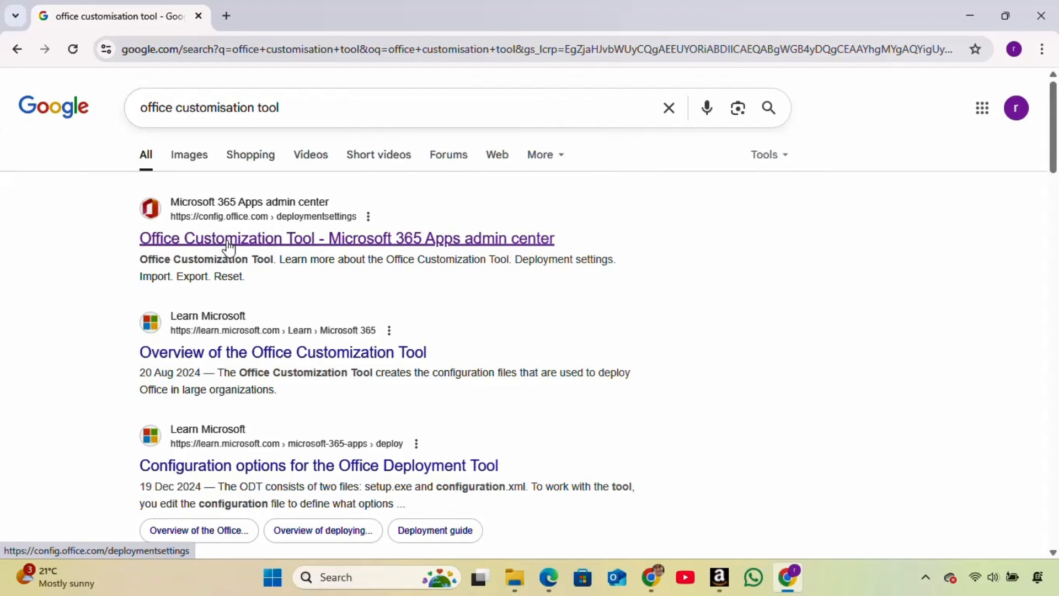
{"action": "mouse_move", "coordinate": [229, 246]}
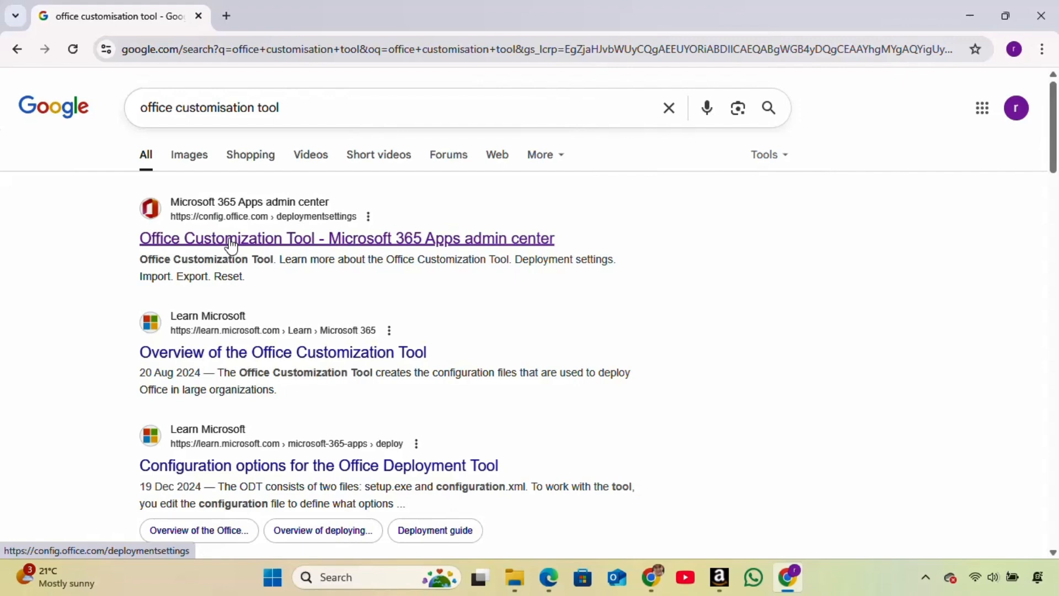
Open the Office Customization Tool search result and scroll down to the Products section
{"action": "left_click", "coordinate": [346, 238]}
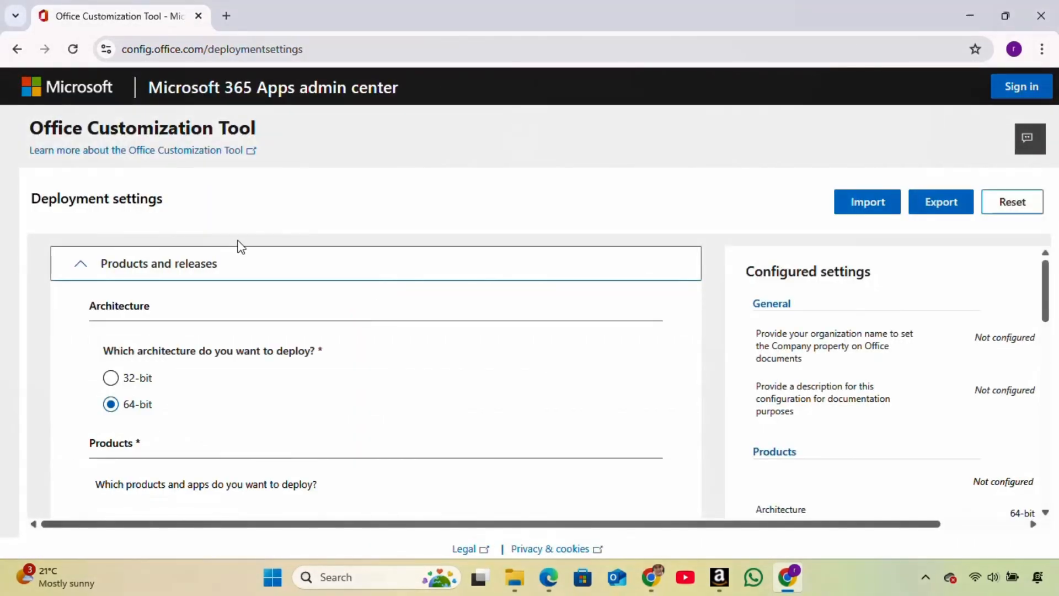
{"action": "scroll", "scroll_direction": "down", "scroll_amount": 3}
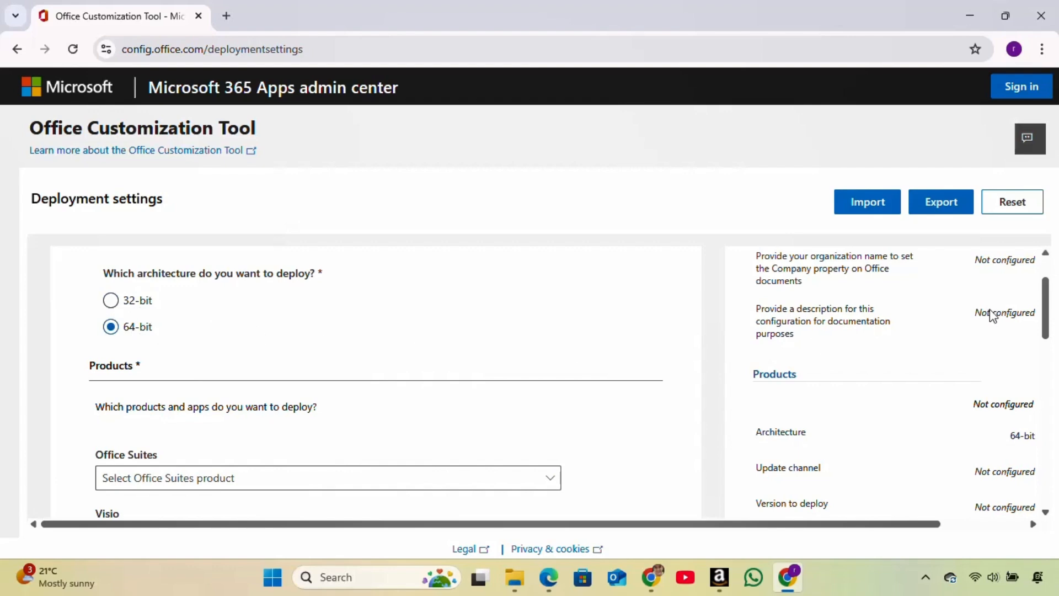
{"action": "scroll", "scroll_direction": "down", "scroll_amount": 3}
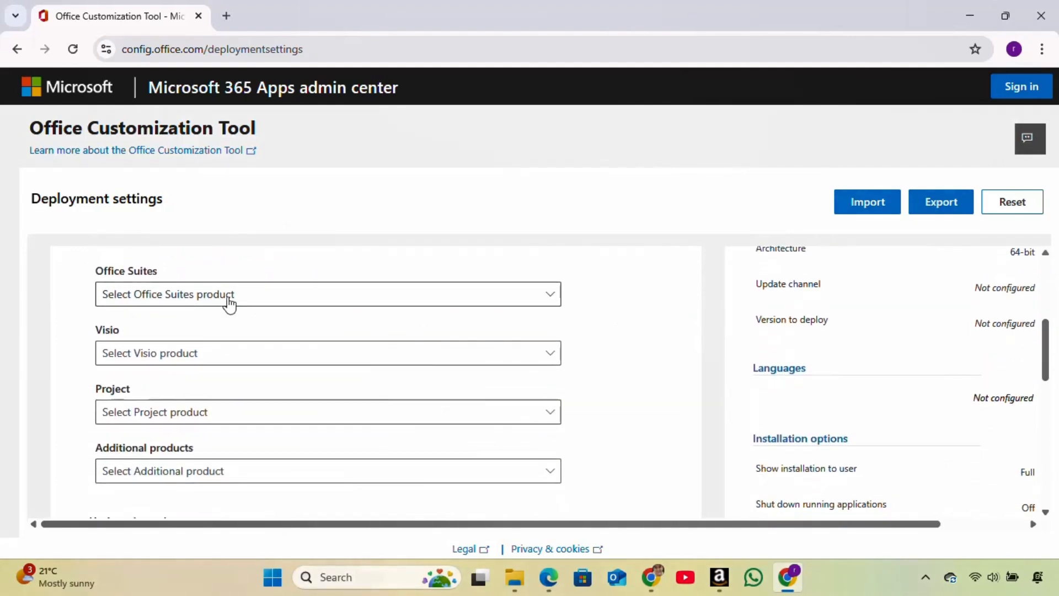
Pick 'Office LTSC Professional Plus 2024 - Volume License' from the Office Suites list
{"action": "left_click", "coordinate": [327, 294]}
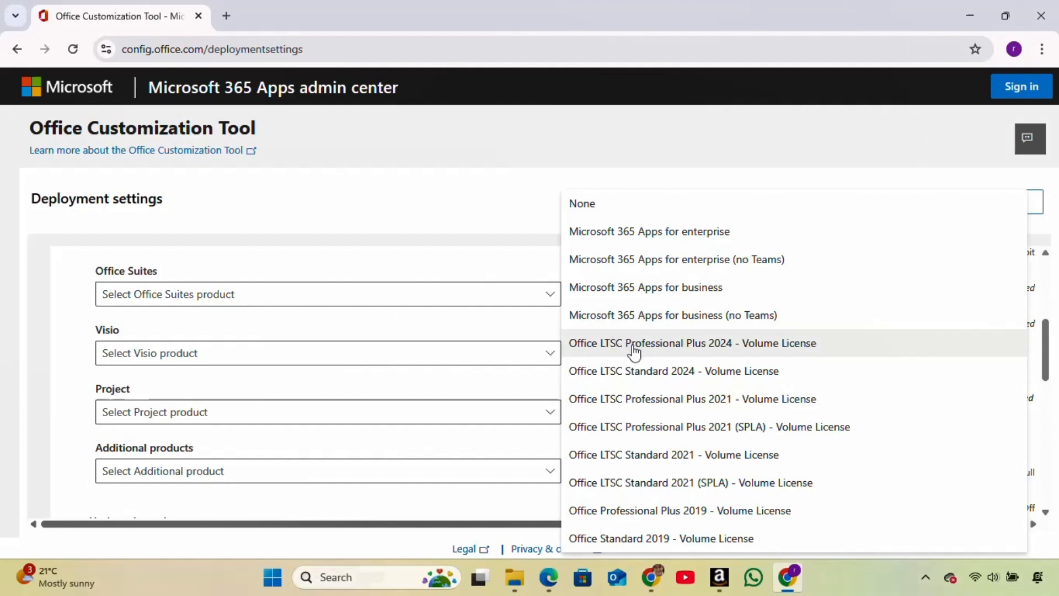
{"action": "mouse_move", "coordinate": [638, 349]}
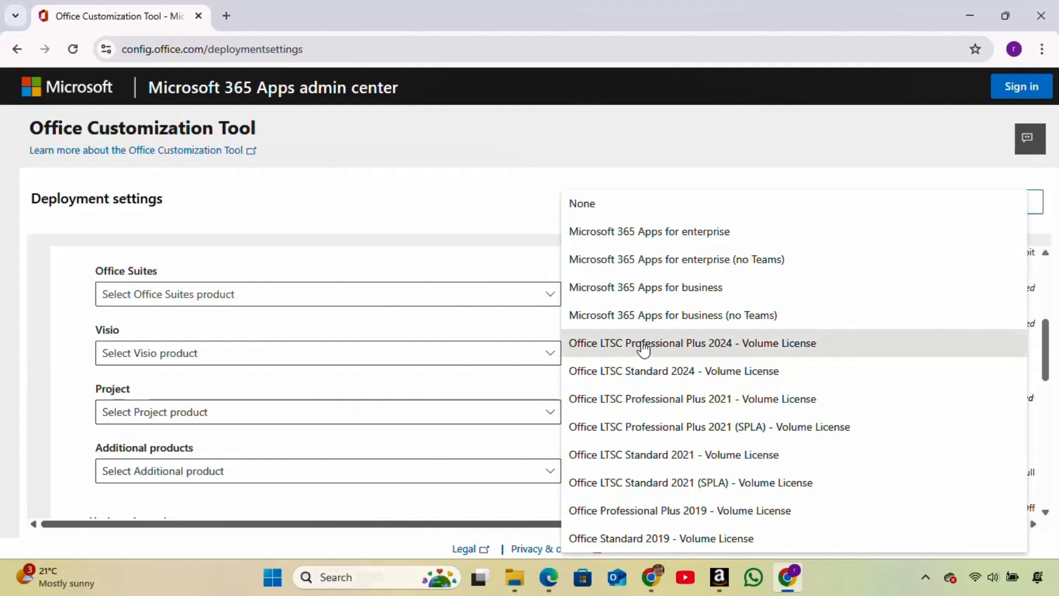
{"action": "left_click", "coordinate": [691, 344]}
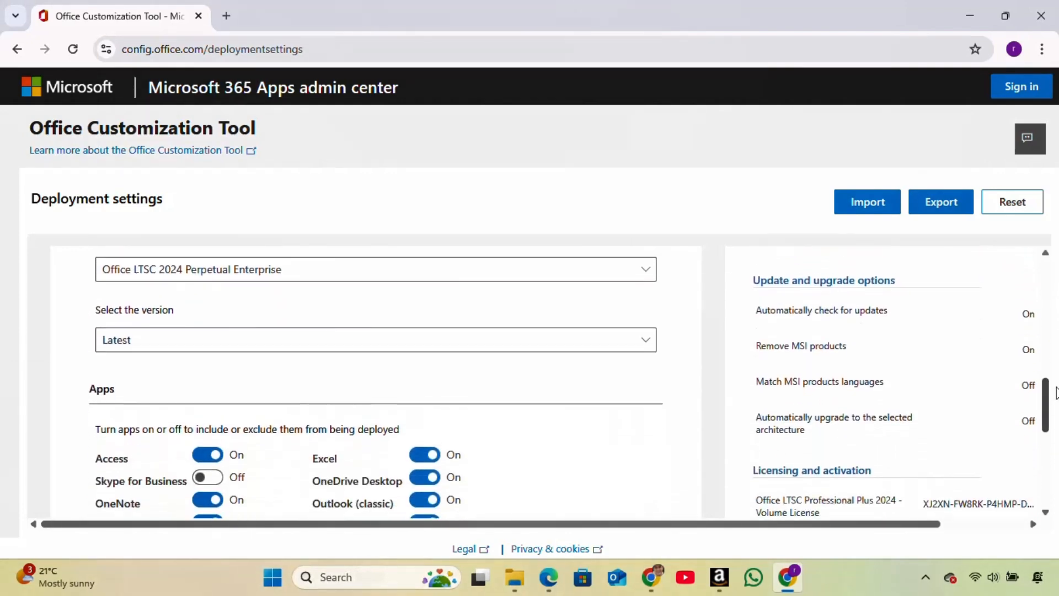
Switch off Publisher, PowerPoint and the other app toggles, keeping only Word on
{"action": "scroll", "scroll_direction": "down", "scroll_amount": 3}
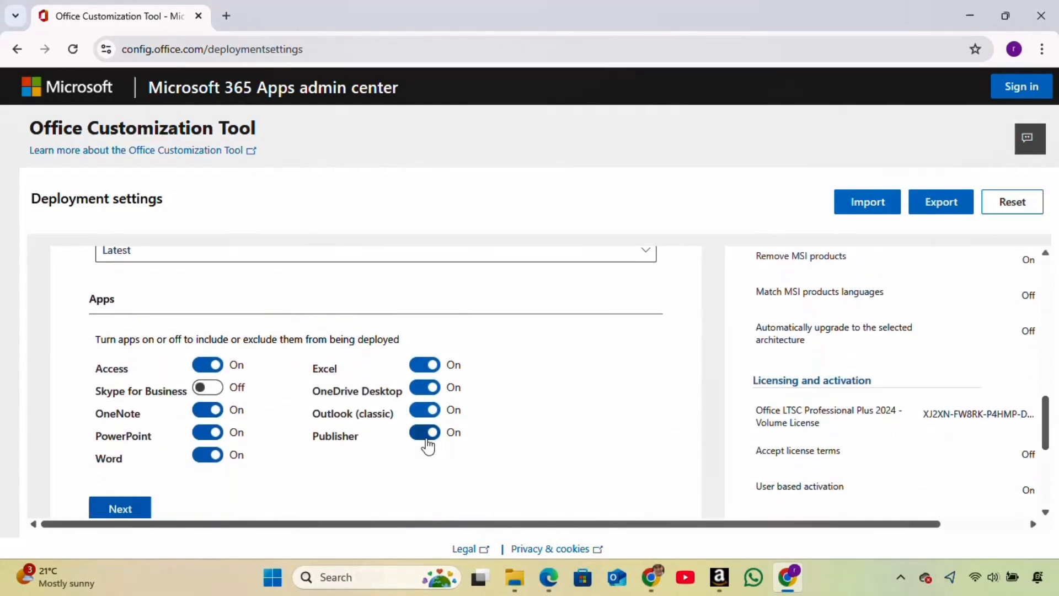
{"action": "left_click", "coordinate": [424, 432]}
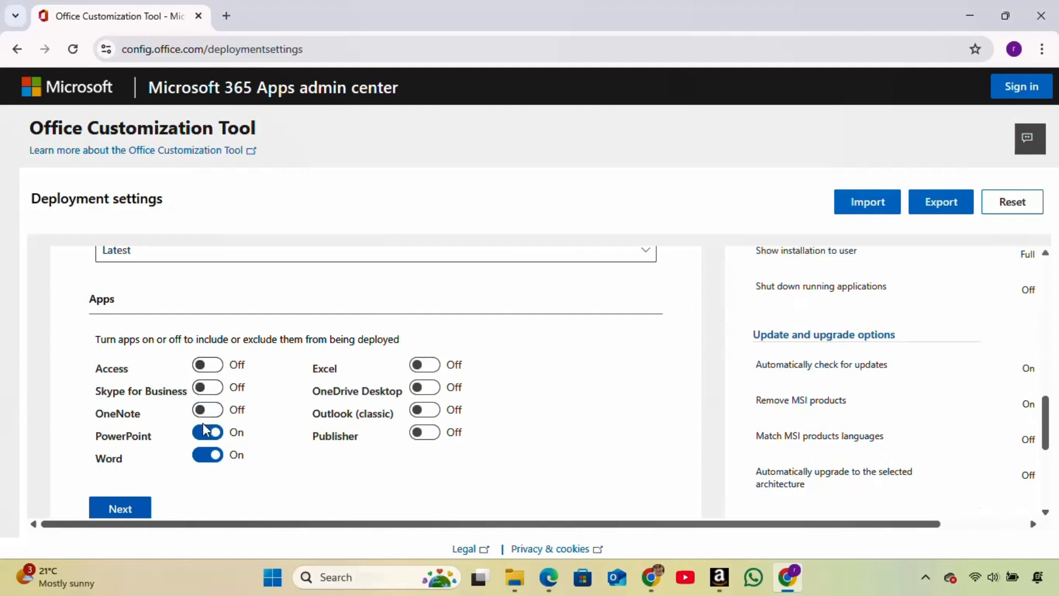
{"action": "left_click", "coordinate": [207, 431]}
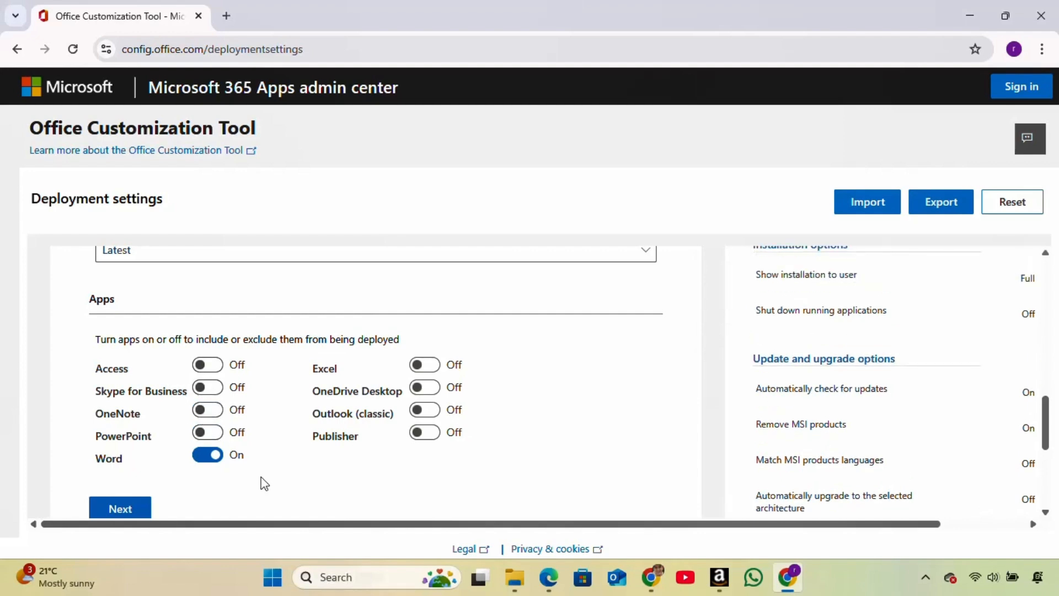
{"action": "scroll", "scroll_direction": "down", "scroll_amount": 3}
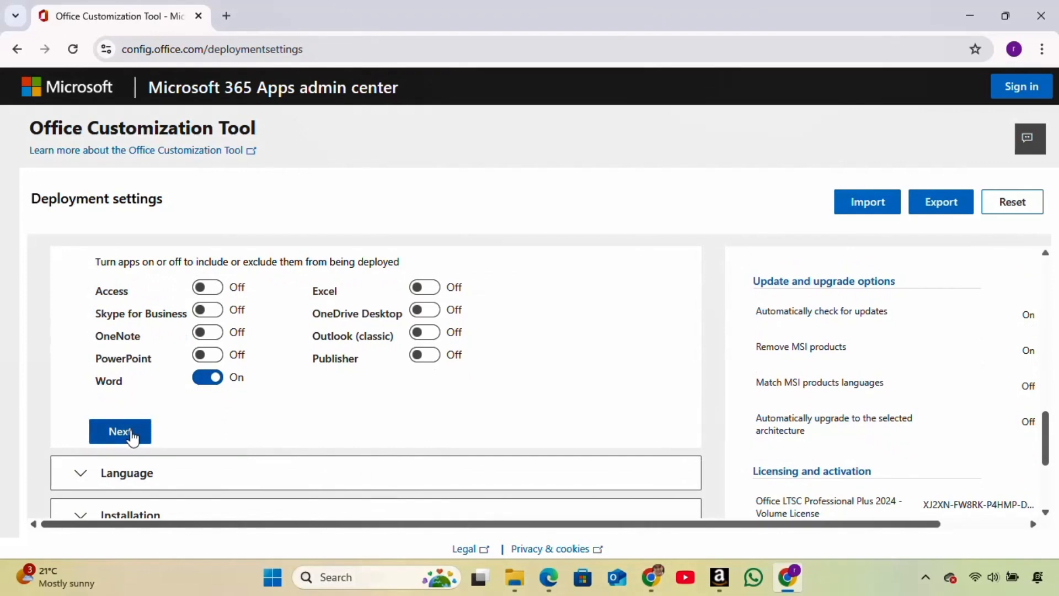
Move to Language settings and choose English (United States) as the primary language
{"action": "left_click", "coordinate": [120, 431]}
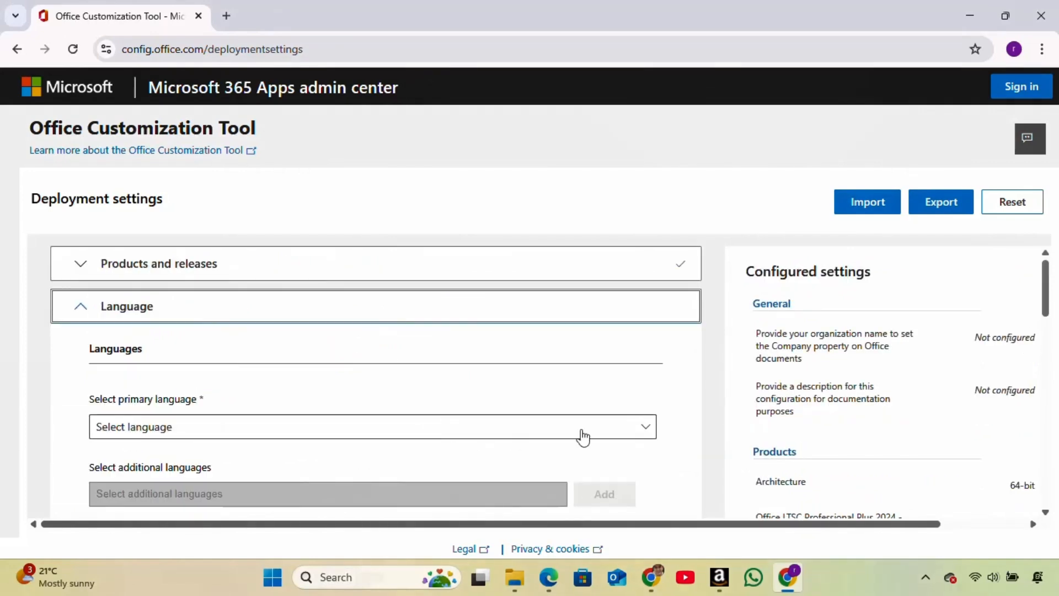
{"action": "scroll", "scroll_direction": "down", "scroll_amount": 3}
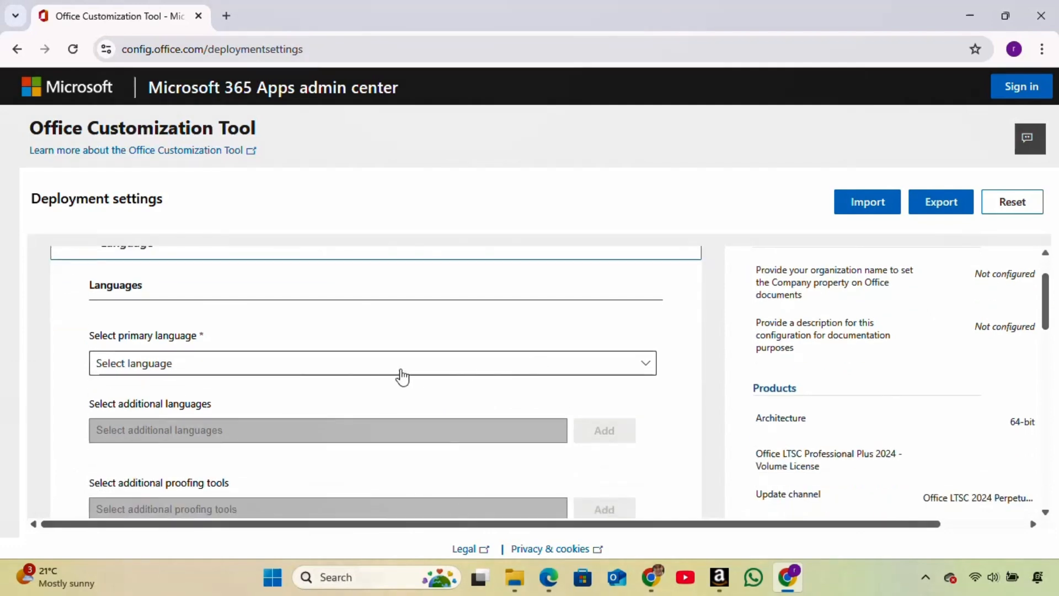
{"action": "left_click", "coordinate": [371, 363]}
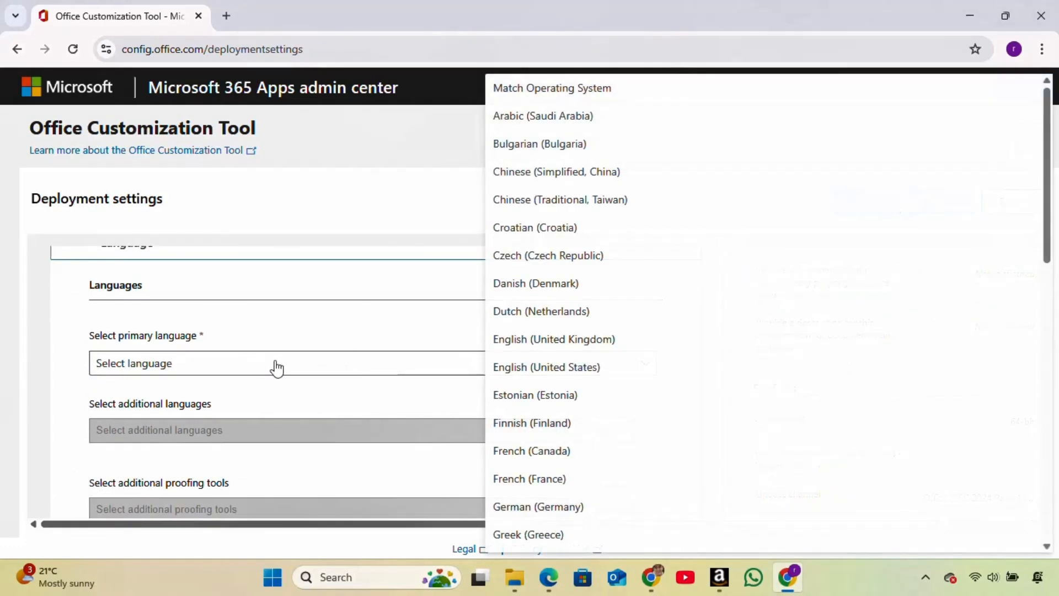
{"action": "mouse_move", "coordinate": [545, 367]}
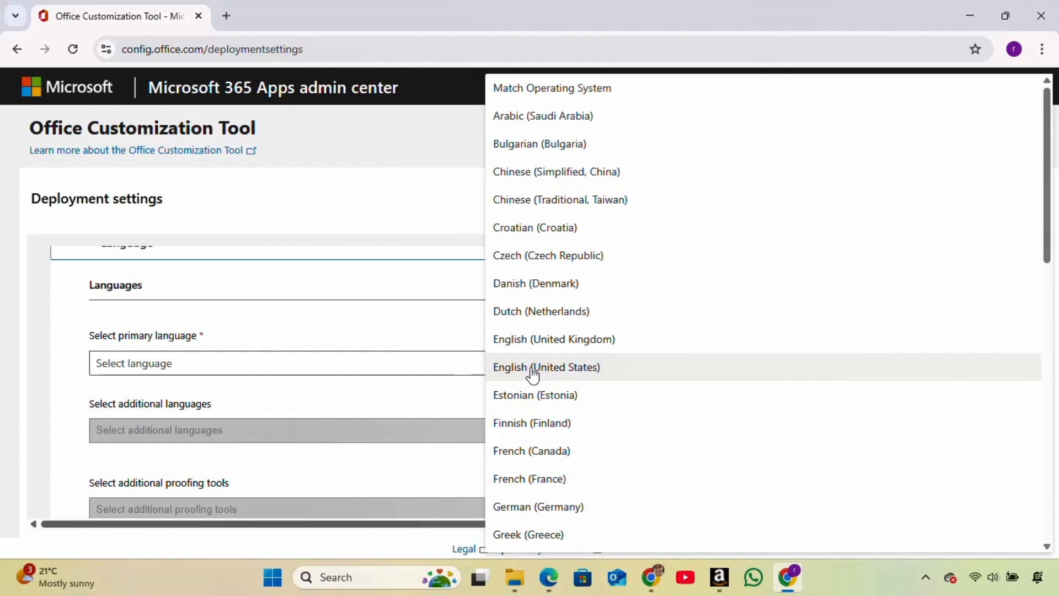
{"action": "left_click", "coordinate": [545, 367]}
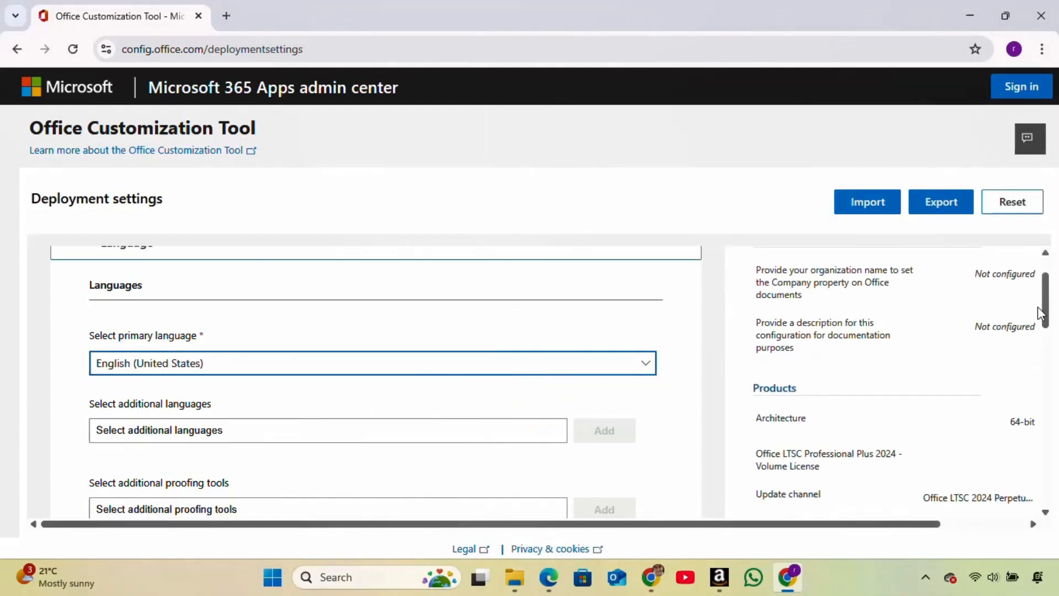
{"action": "scroll", "scroll_direction": "down", "scroll_amount": 3}
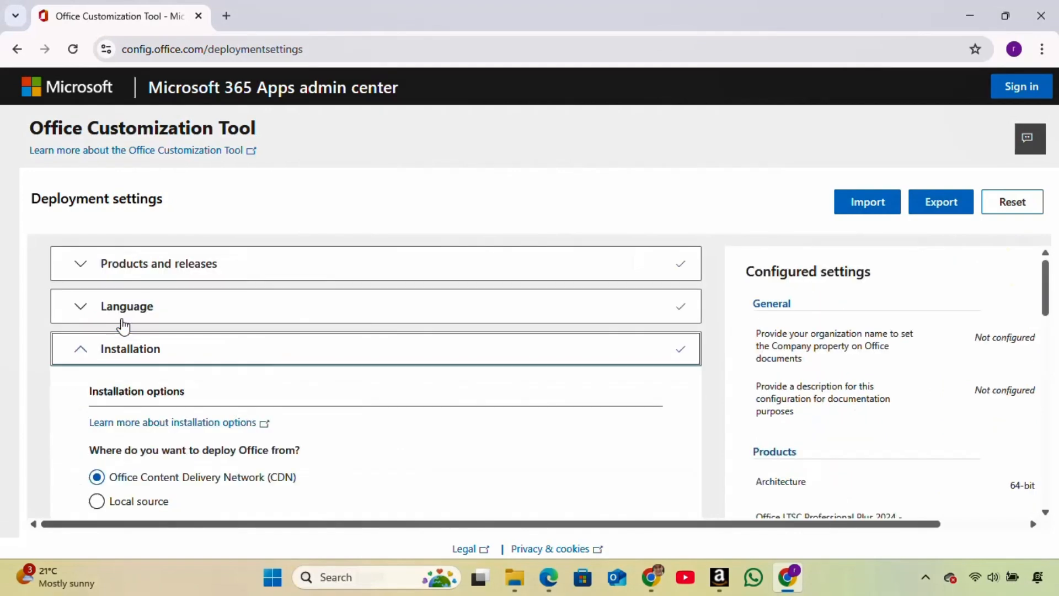
{"action": "mouse_move", "coordinate": [1015, 295]}
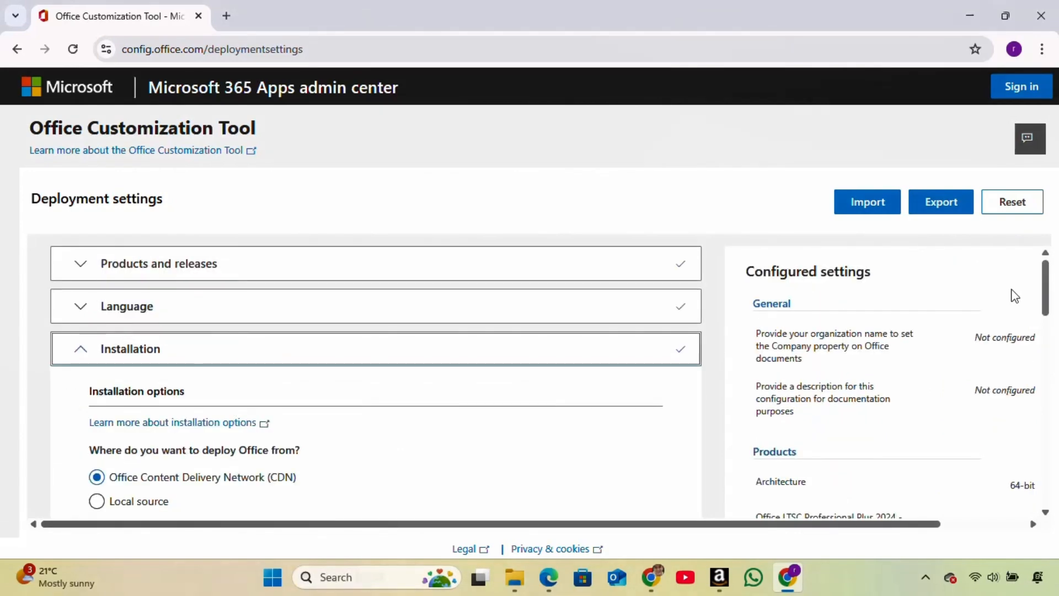
Keep default Installation, Update, Licensing and General settings, then Finish Application preferences
{"action": "scroll", "scroll_direction": "down", "scroll_amount": 3}
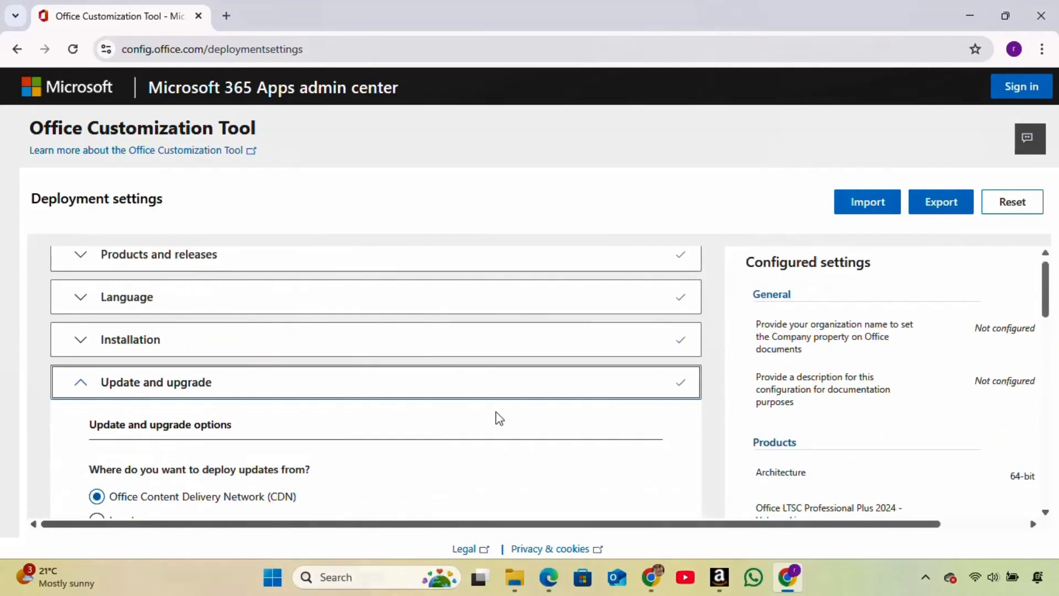
{"action": "scroll", "scroll_direction": "down", "scroll_amount": 3}
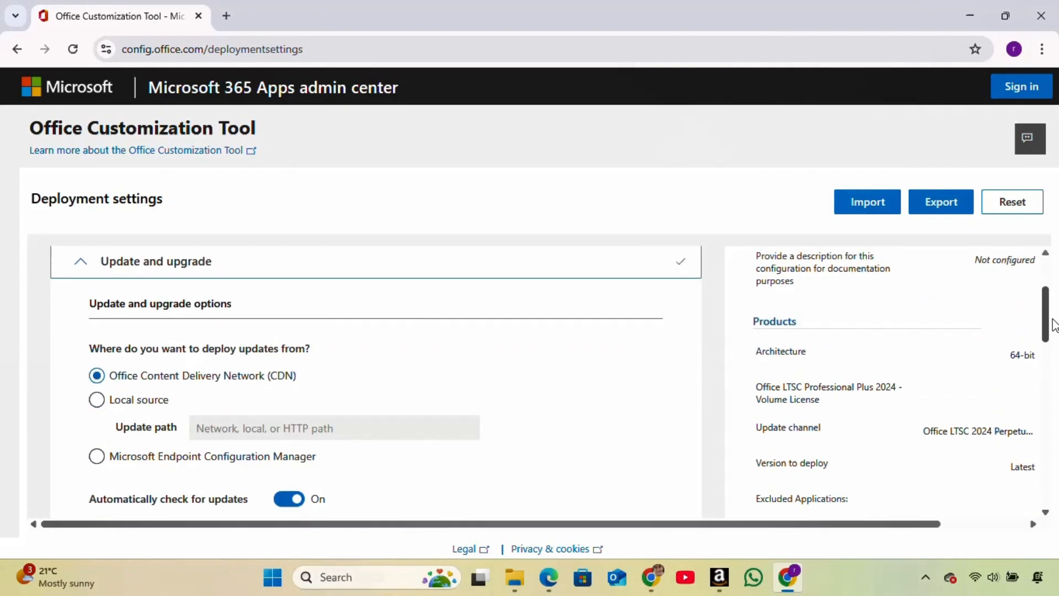
{"action": "scroll", "scroll_direction": "down", "scroll_amount": 3}
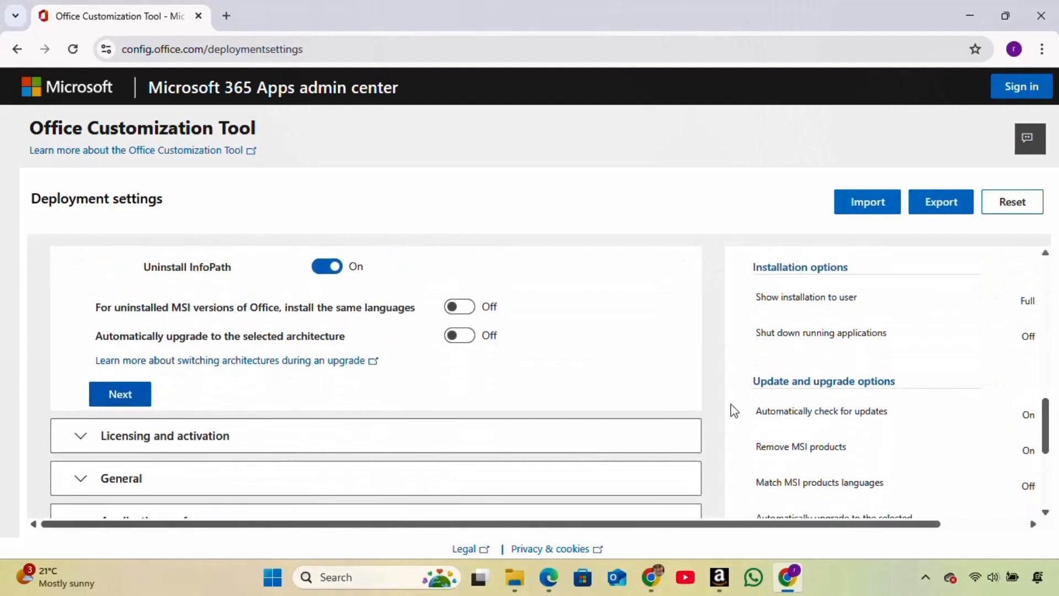
{"action": "left_click", "coordinate": [119, 394]}
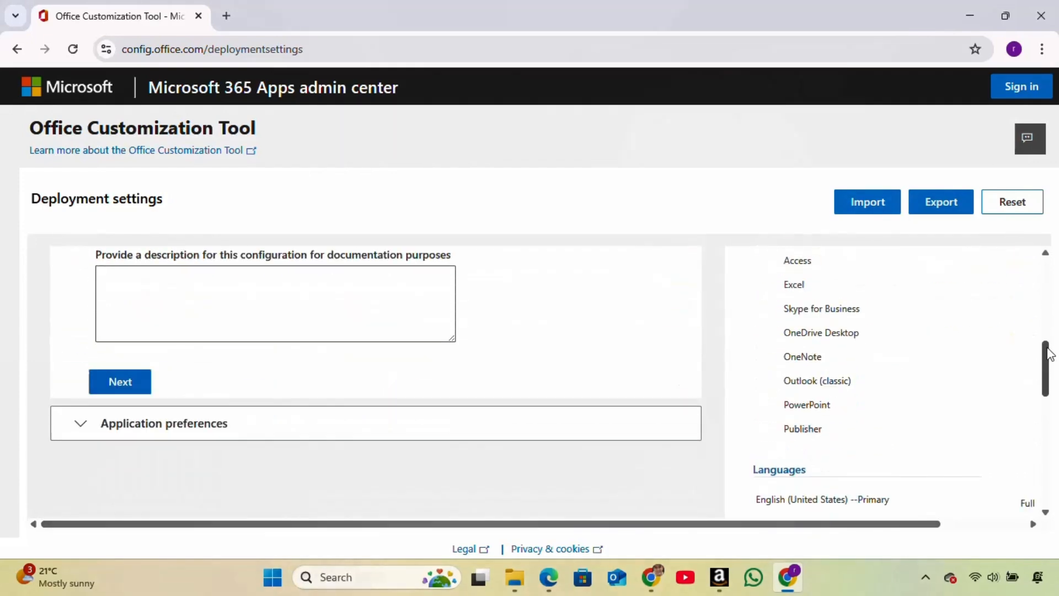
{"action": "left_click", "coordinate": [164, 423]}
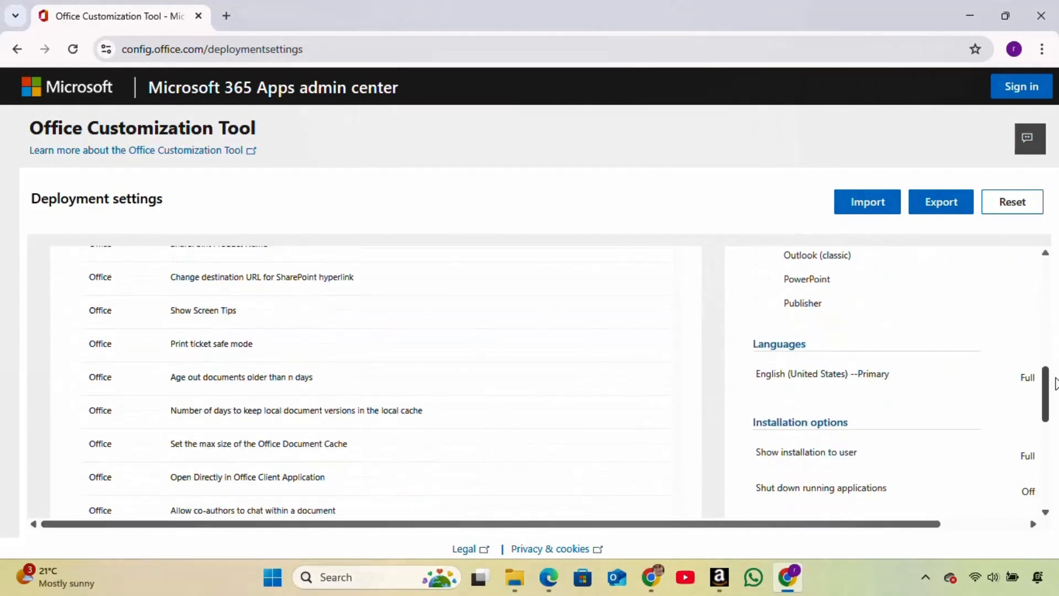
{"action": "scroll", "scroll_direction": "down", "scroll_amount": 3}
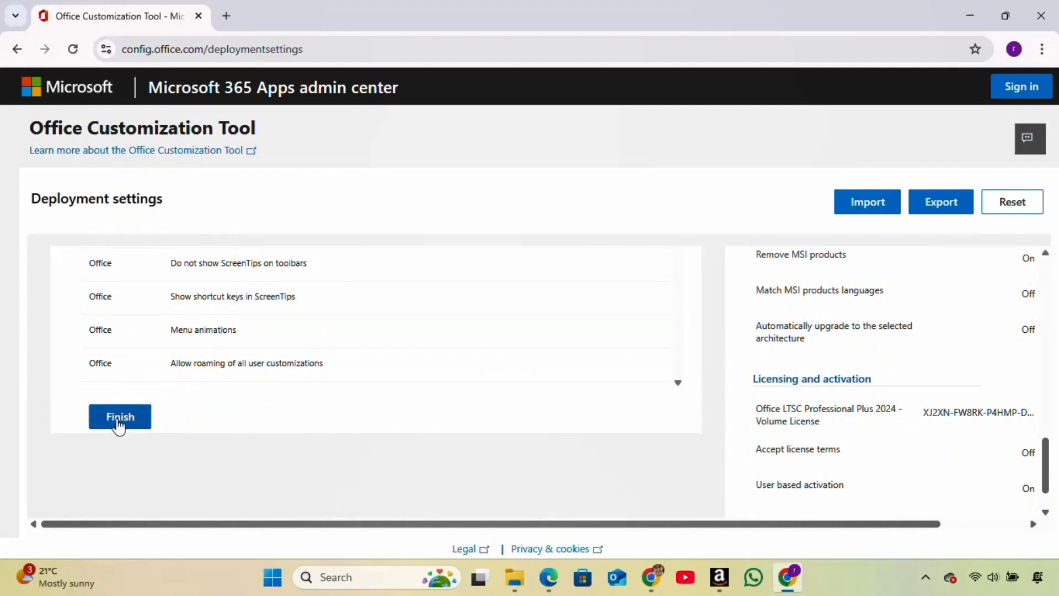
{"action": "left_click", "coordinate": [120, 416]}
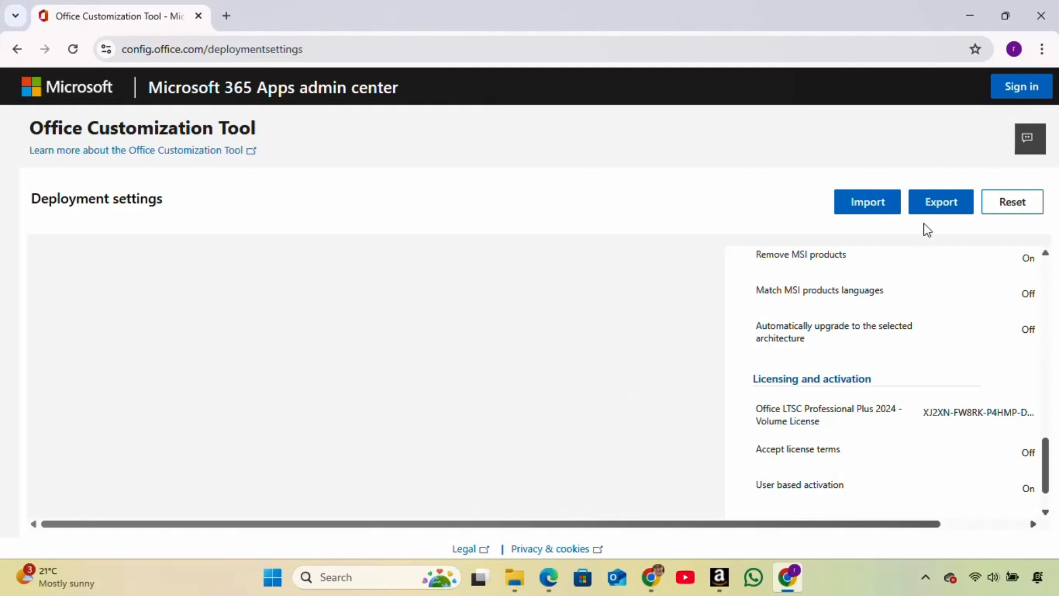
{"action": "mouse_move", "coordinate": [941, 201]}
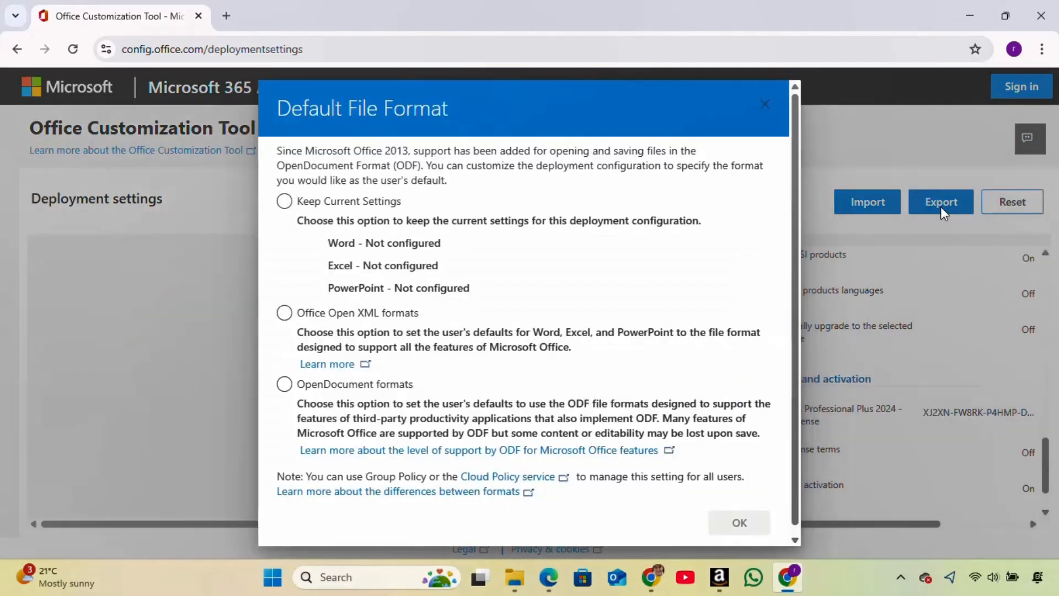
Set Office Open XML formats as the default file format and confirm with OK
{"action": "left_click", "coordinate": [284, 313]}
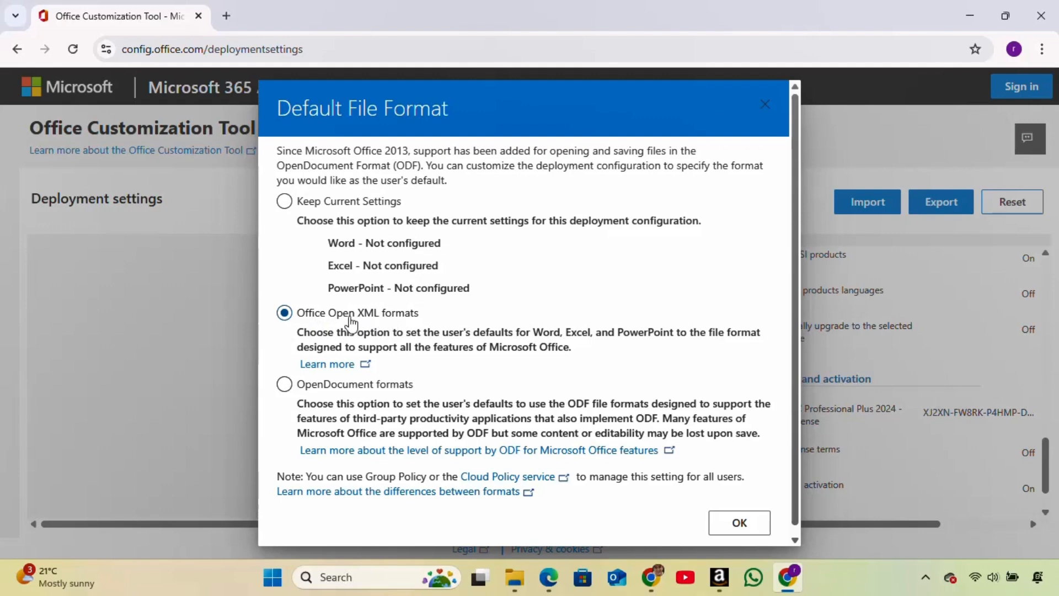
{"action": "mouse_move", "coordinate": [477, 317]}
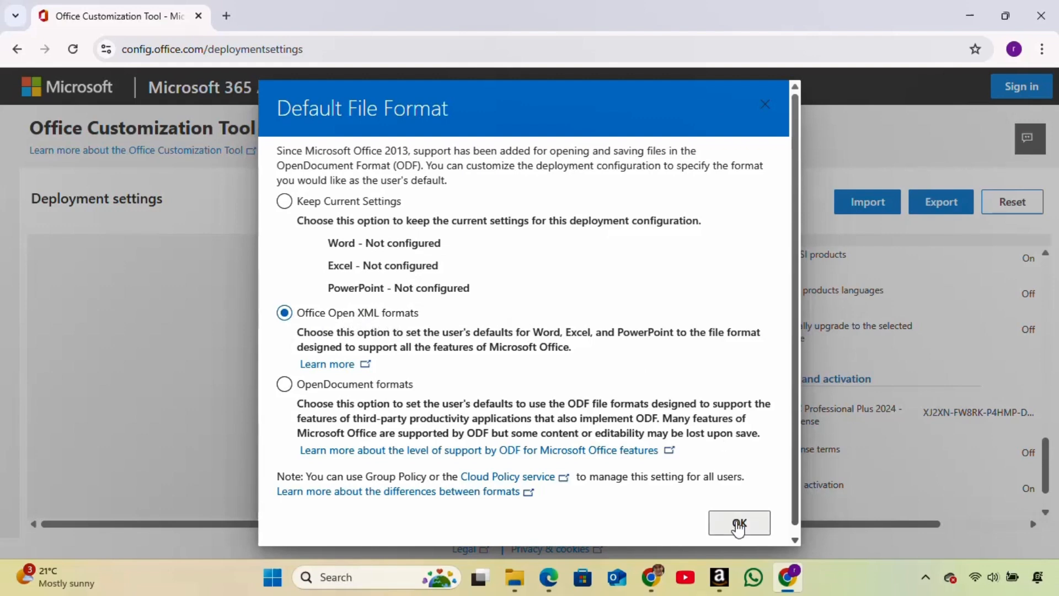
{"action": "left_click", "coordinate": [737, 524]}
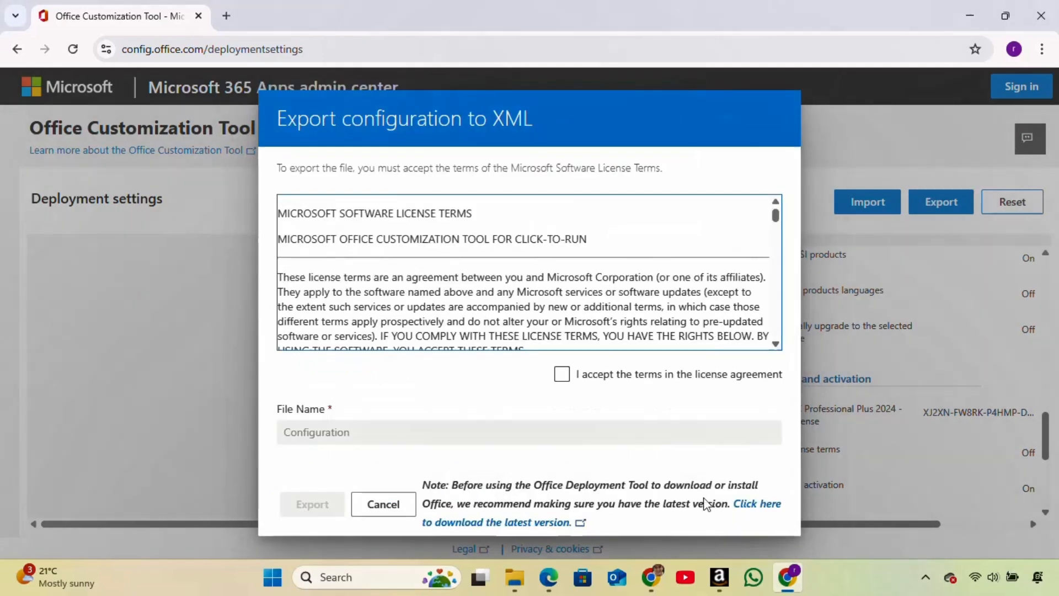
Accept the license terms and export the settings as Configuration.xml to Downloads
{"action": "left_click", "coordinate": [562, 374]}
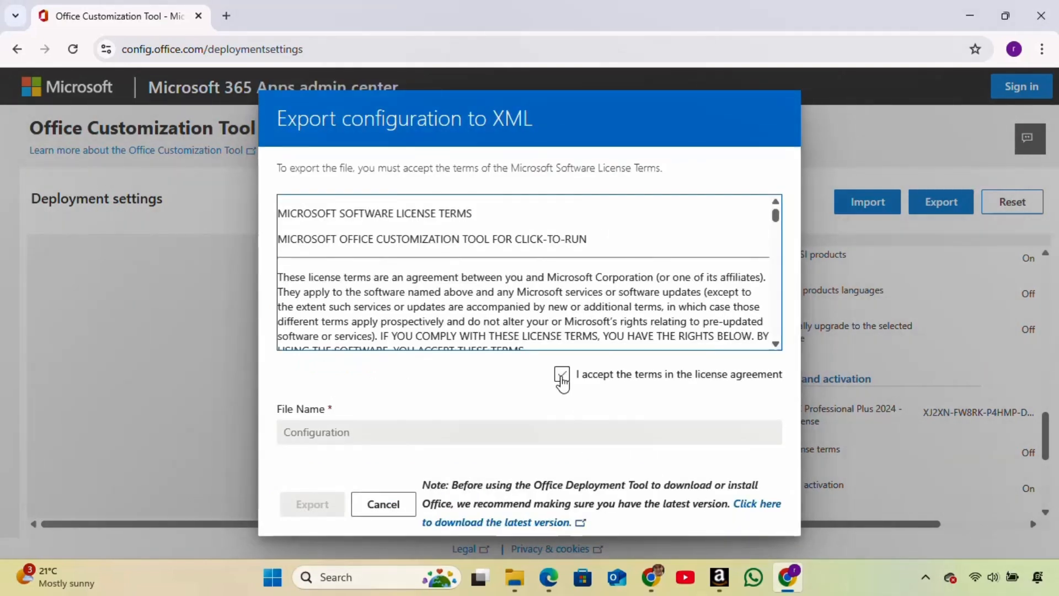
{"action": "left_click", "coordinate": [561, 375]}
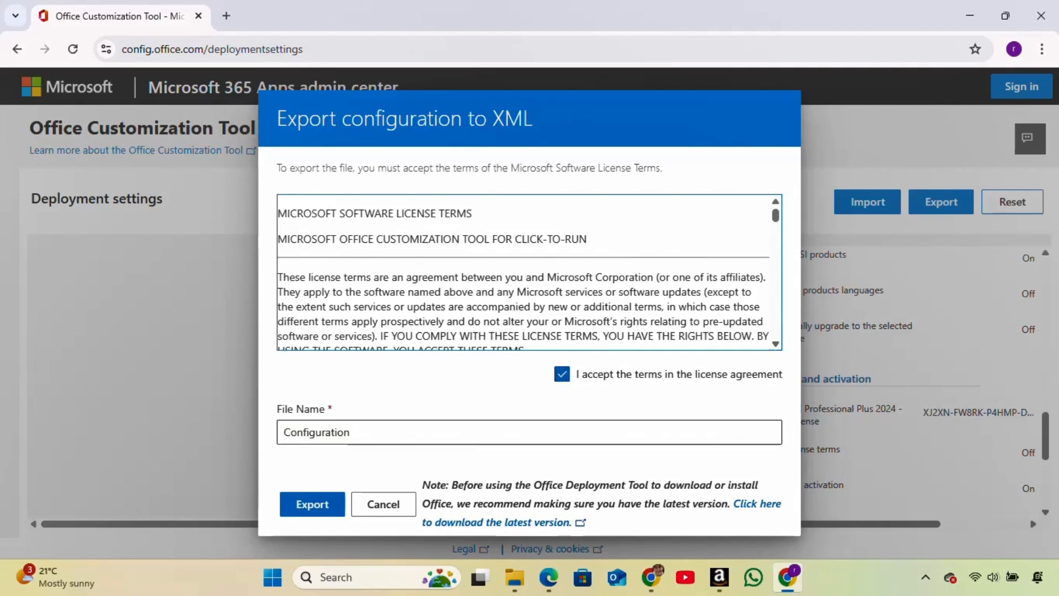
{"action": "left_click", "coordinate": [529, 431]}
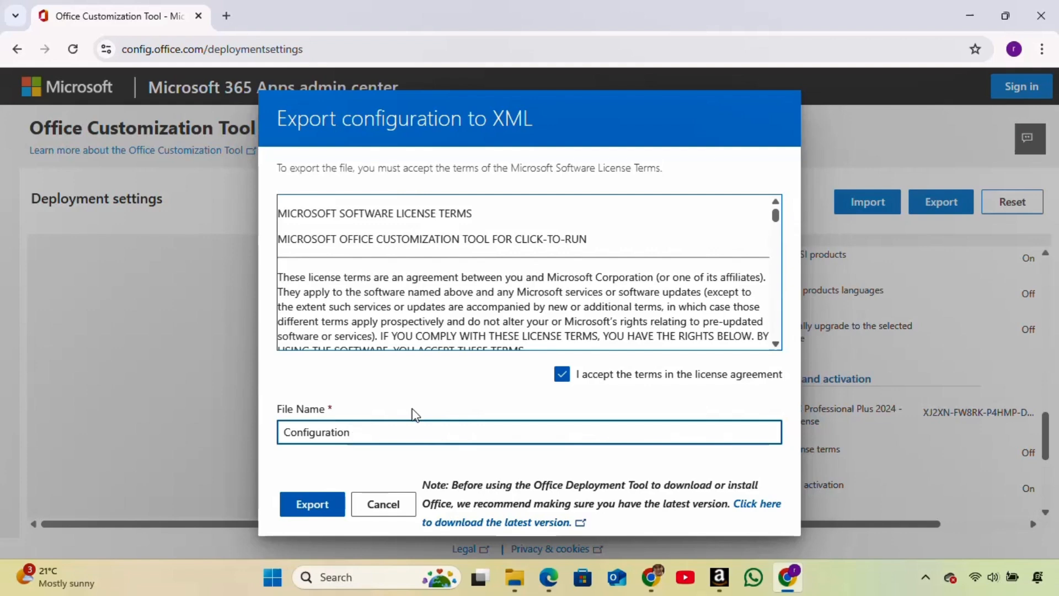
{"action": "mouse_move", "coordinate": [352, 487]}
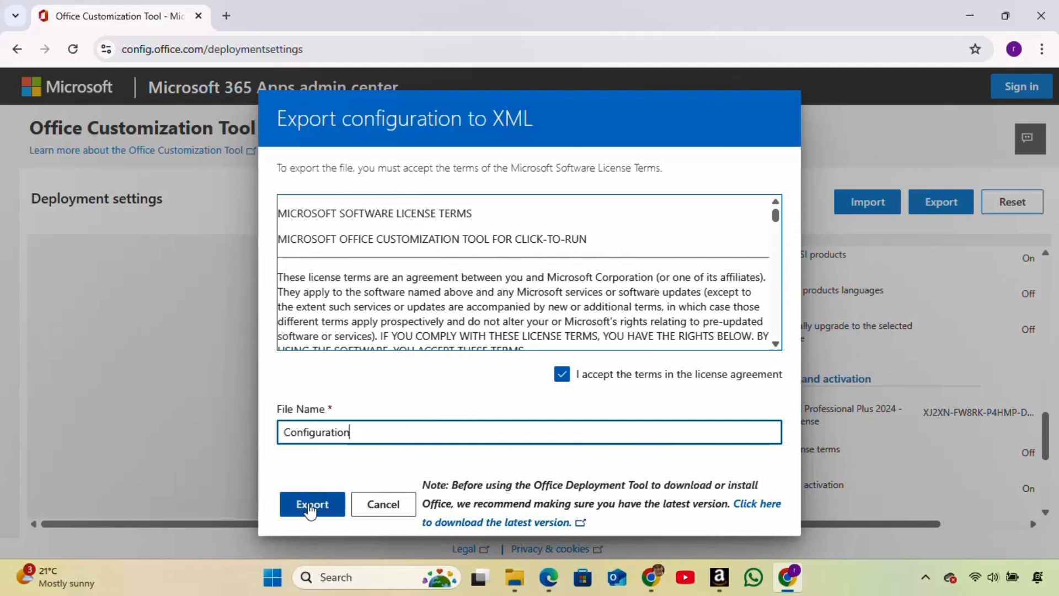
{"action": "left_click", "coordinate": [311, 503]}
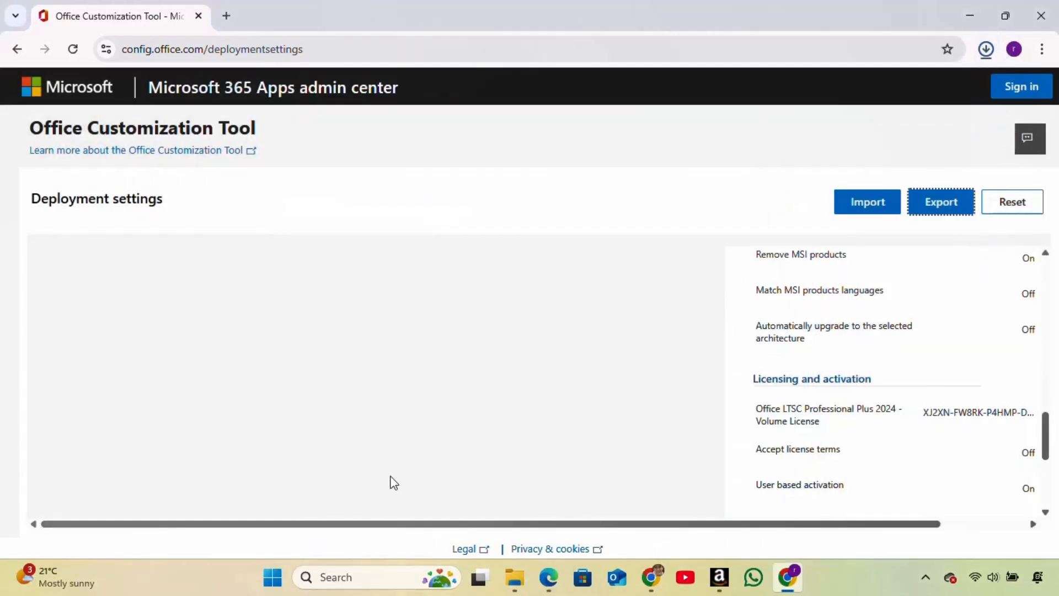
{"action": "left_click", "coordinate": [939, 201]}
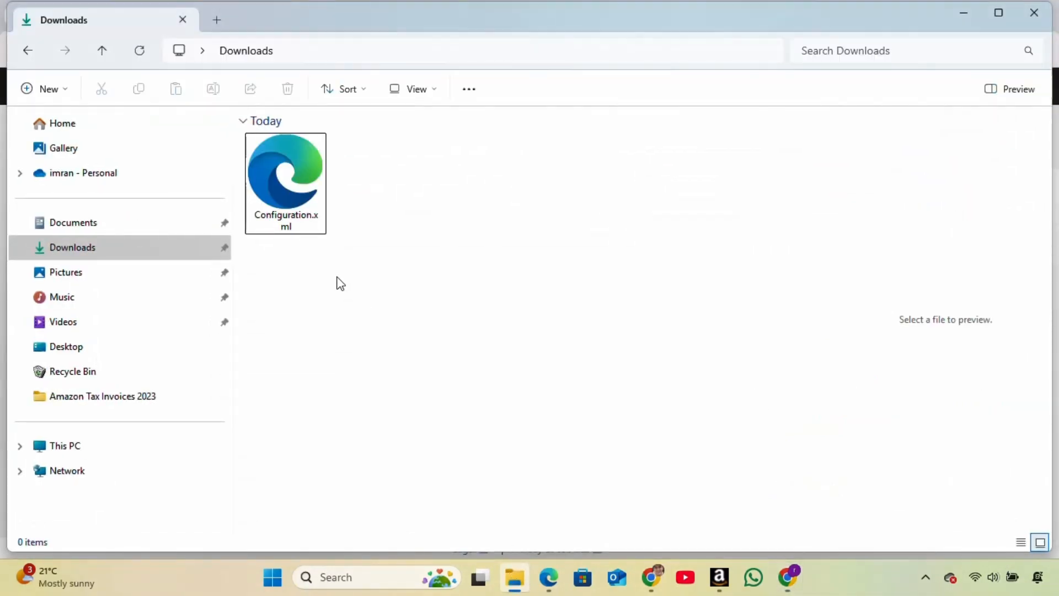
{"action": "mouse_move", "coordinate": [464, 198]}
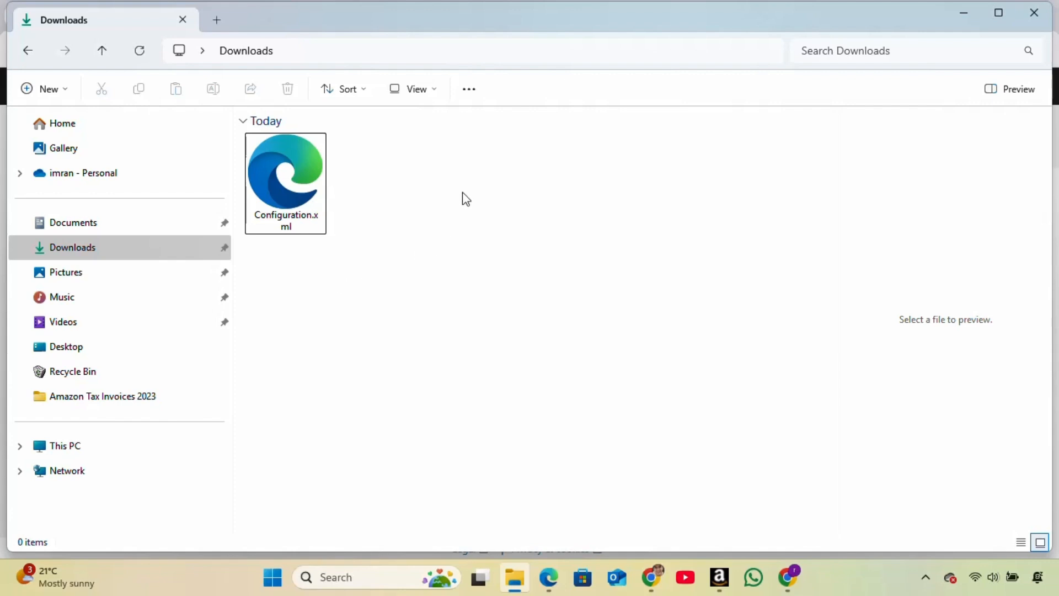
Create a folder named 'word' in Downloads and move Configuration.xml into it
{"action": "right_click", "coordinate": [464, 198]}
{"action": "type", "text": "w"}
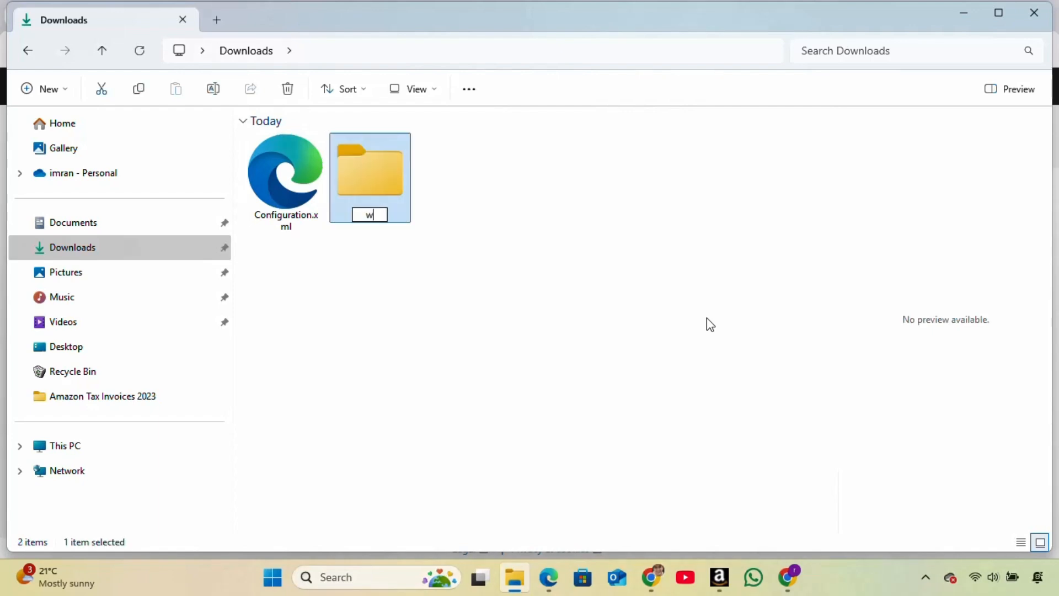
{"action": "type", "text": "ord"}
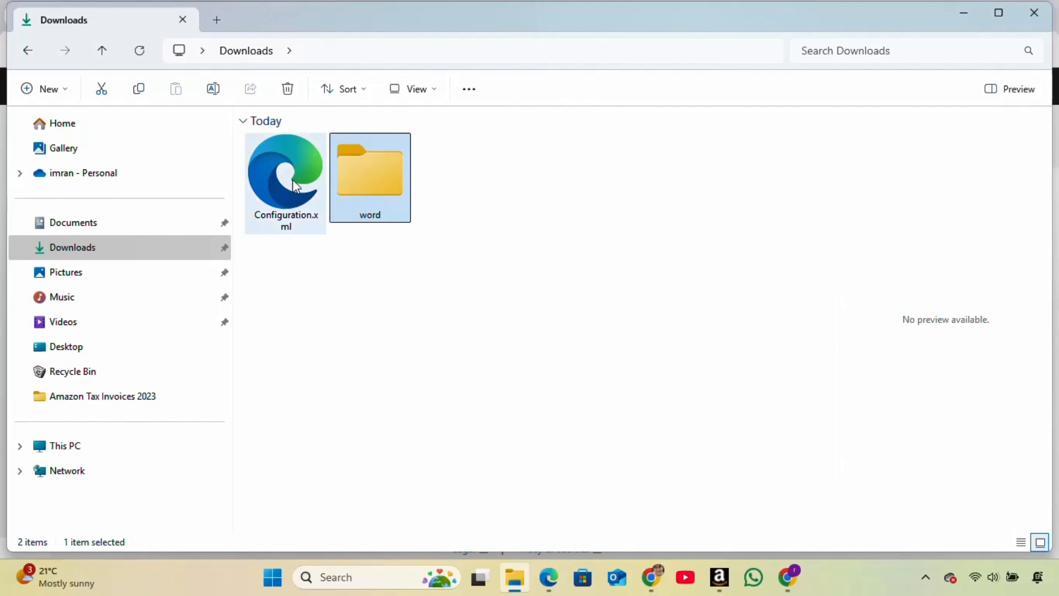
{"action": "left_click", "coordinate": [285, 177]}
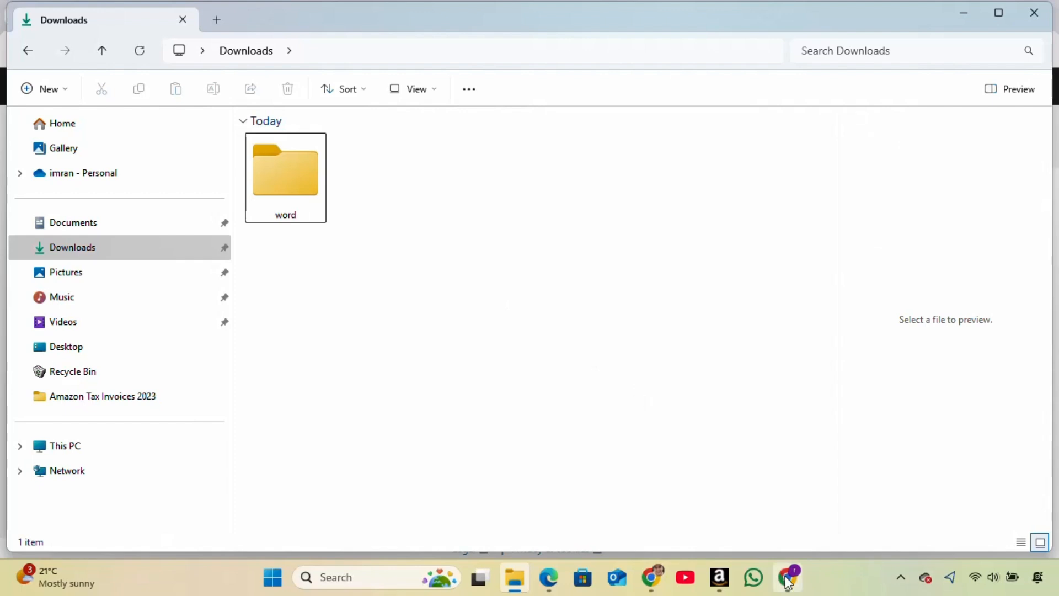
In a new Chrome tab, search 'office deployment tool' and open Microsoft's download page
{"action": "left_click", "coordinate": [787, 578]}
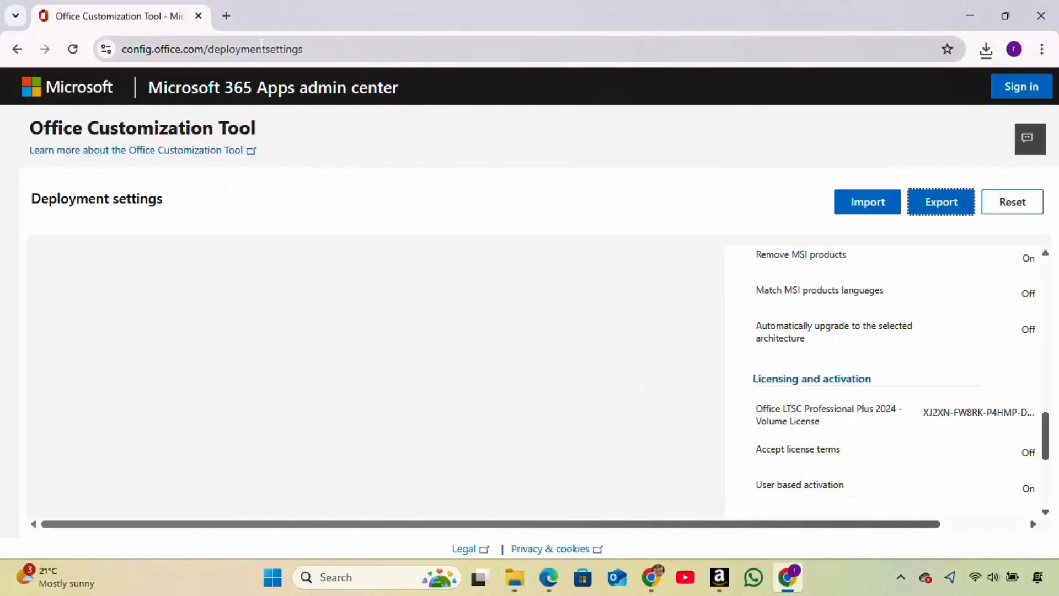
{"action": "left_click", "coordinate": [225, 15]}
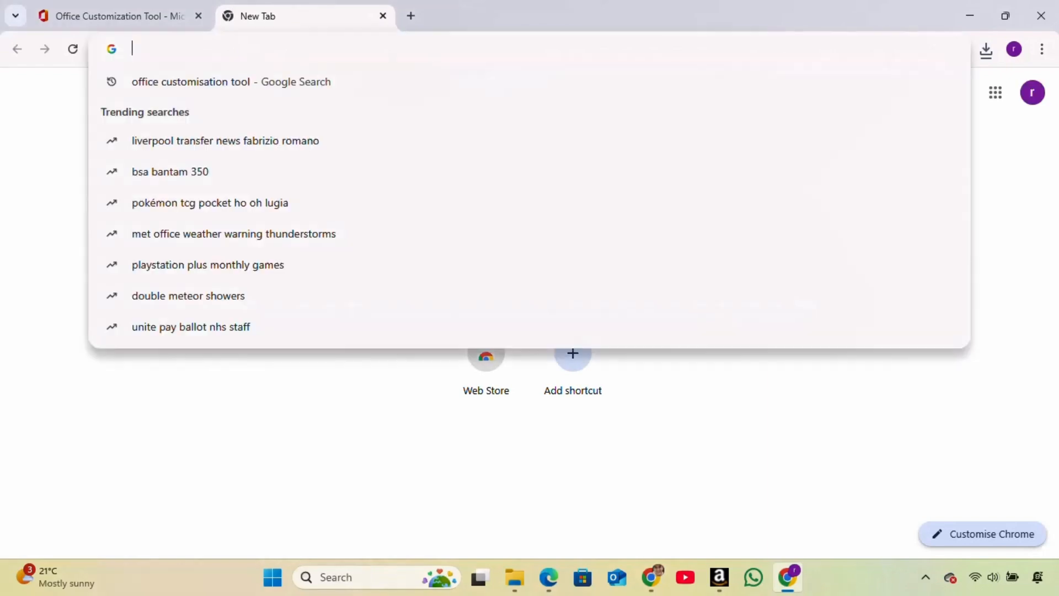
{"action": "type", "text": "office de"}
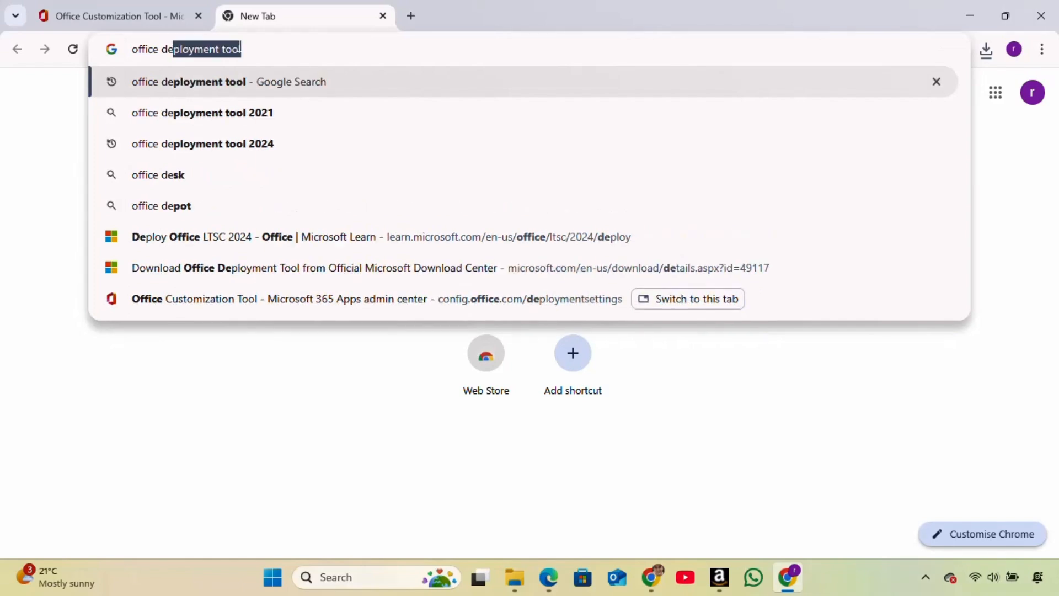
{"action": "key", "text": "Enter"}
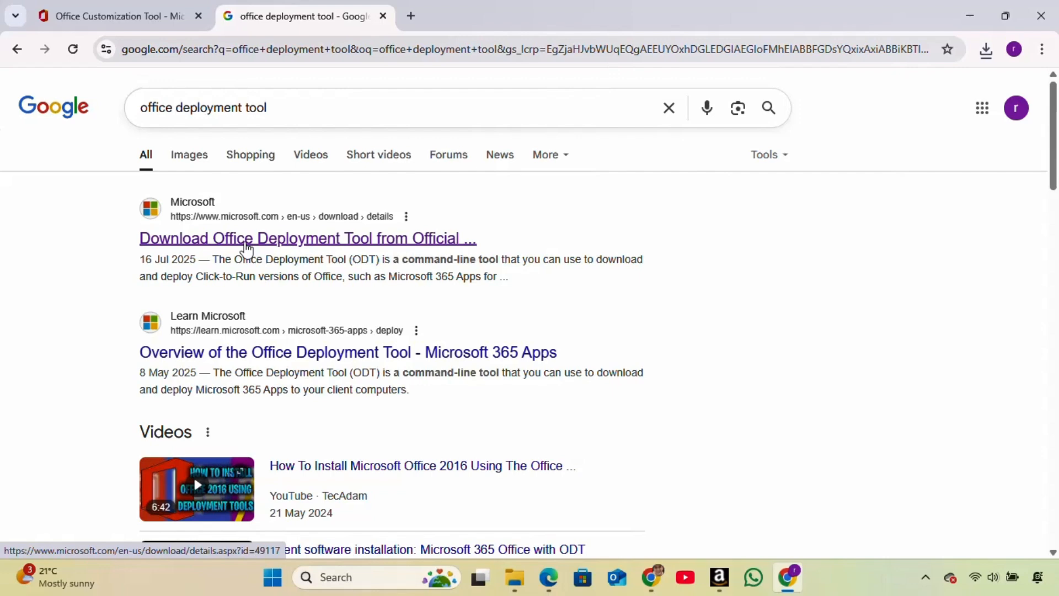
{"action": "mouse_move", "coordinate": [243, 248]}
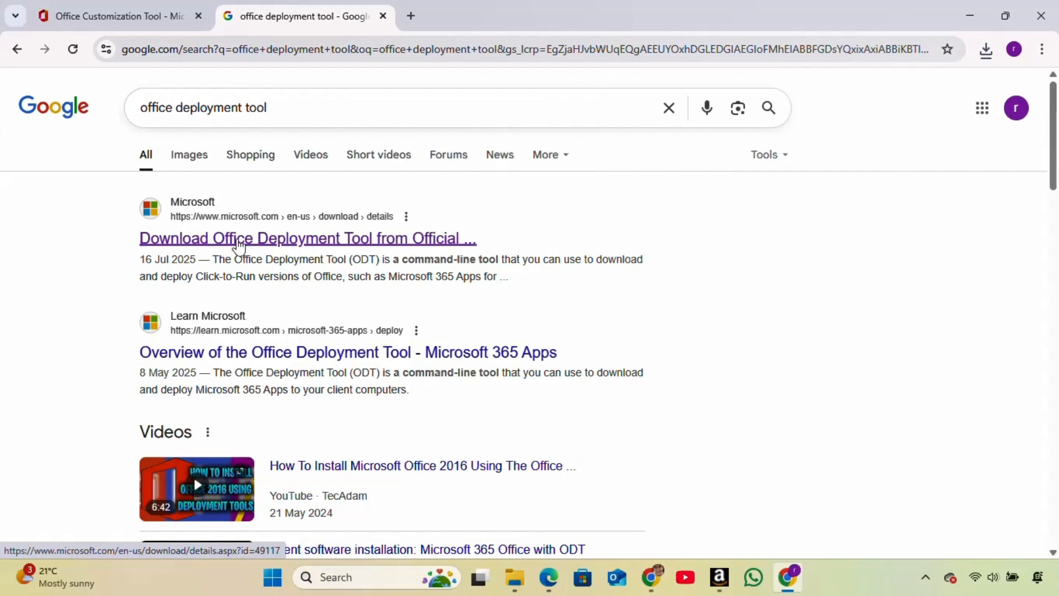
{"action": "left_click", "coordinate": [307, 237]}
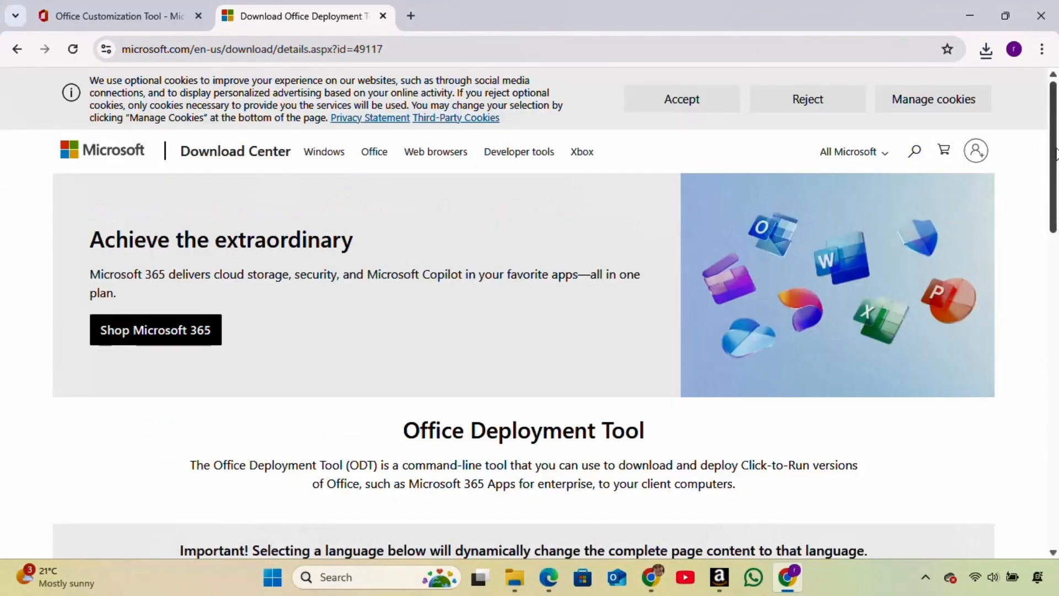
Download the Office Deployment Tool installer officedeploymenttool_18925-20138.exe
{"action": "scroll", "scroll_direction": "down", "scroll_amount": 3}
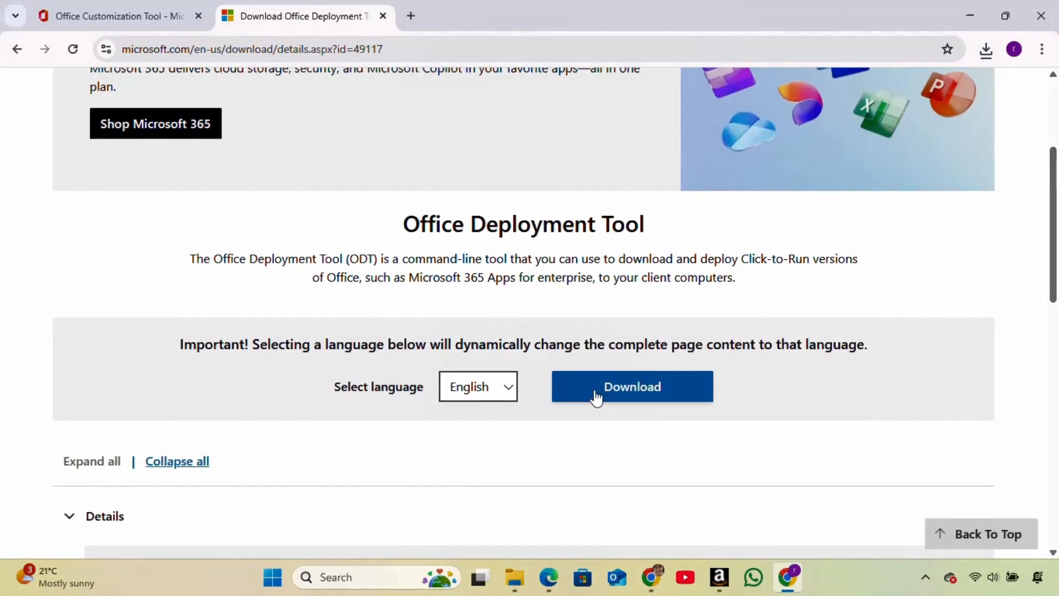
{"action": "left_click", "coordinate": [631, 386]}
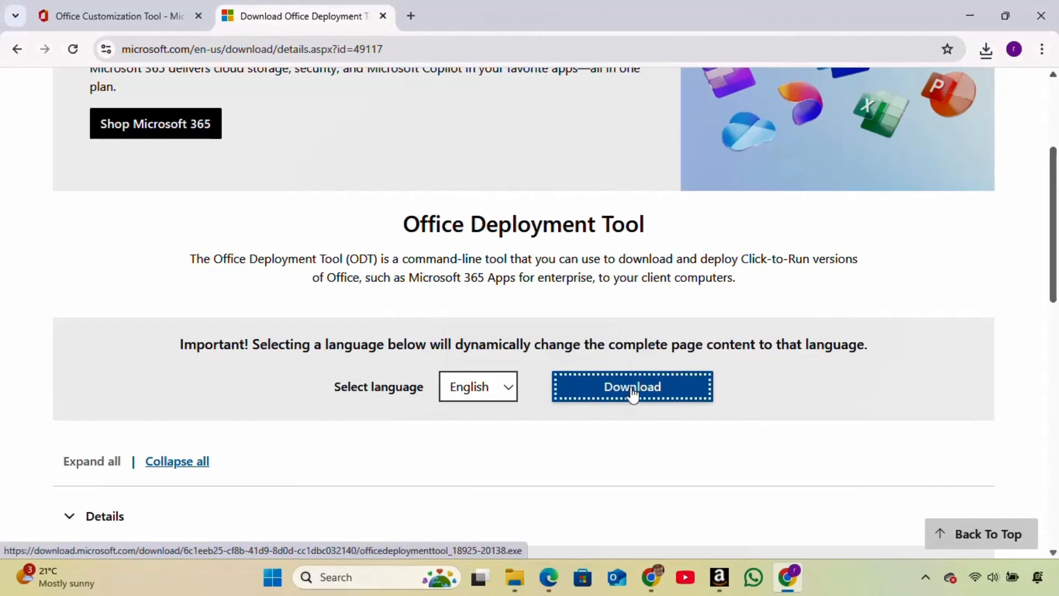
{"action": "left_click", "coordinate": [632, 386]}
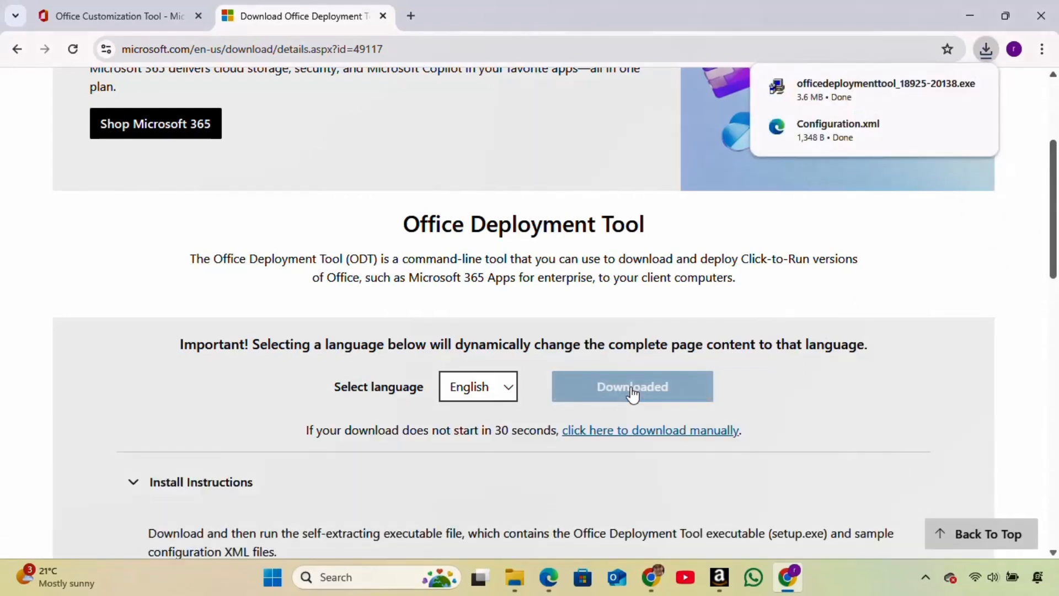
{"action": "mouse_move", "coordinate": [635, 410]}
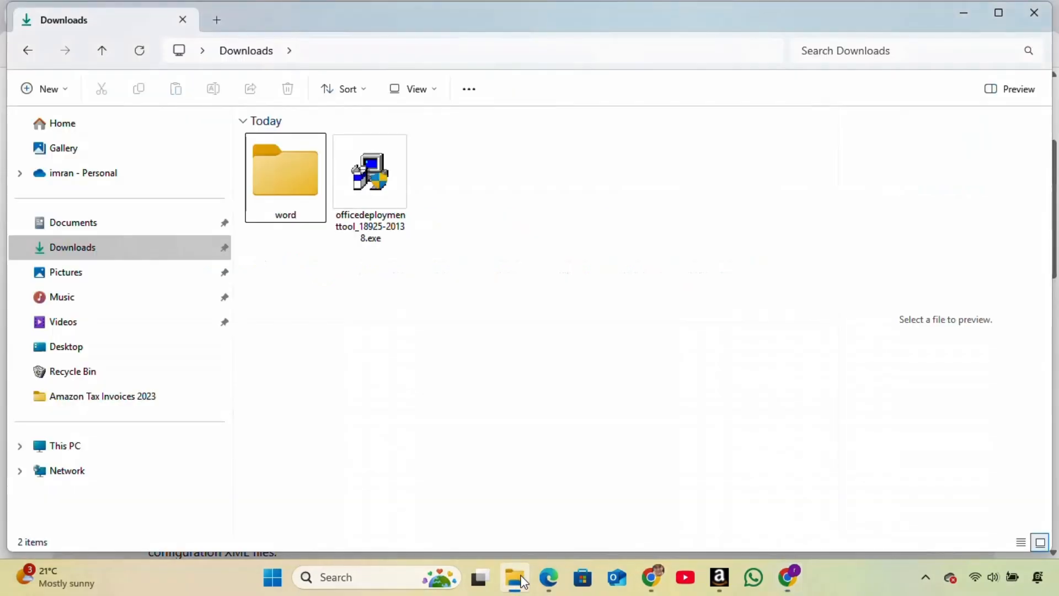
{"action": "mouse_move", "coordinate": [482, 509]}
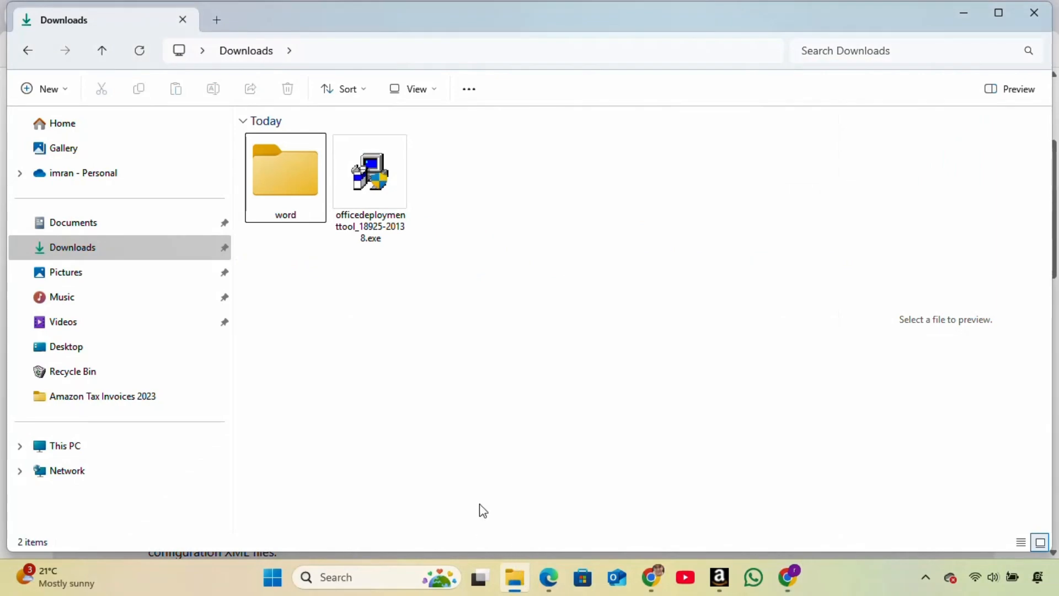
Run officedeploymenttool_18925-20138.exe from the Downloads folder
{"action": "left_click", "coordinate": [370, 171]}
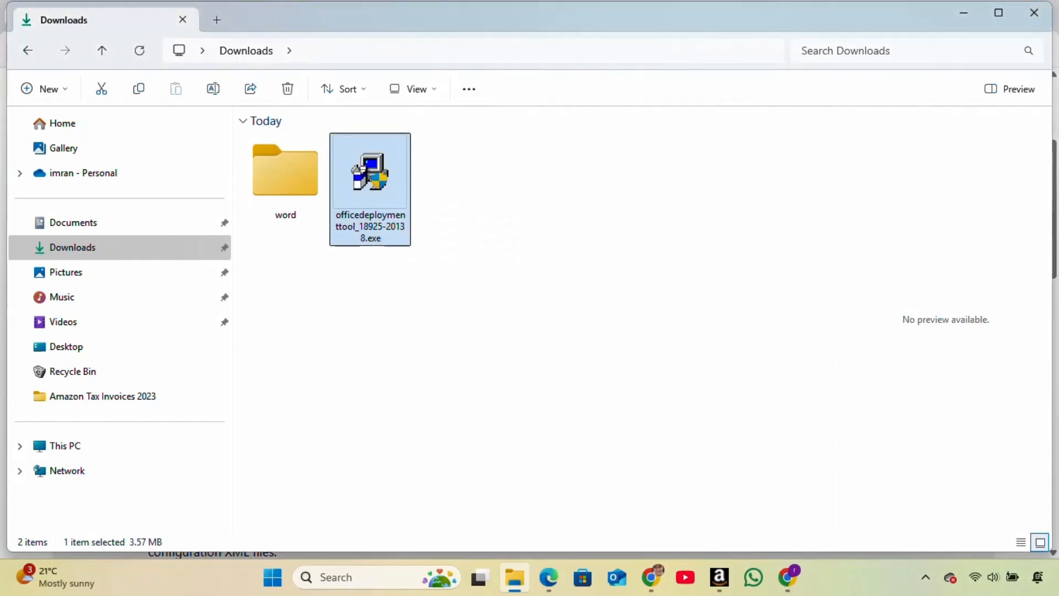
{"action": "double_click", "coordinate": [370, 172]}
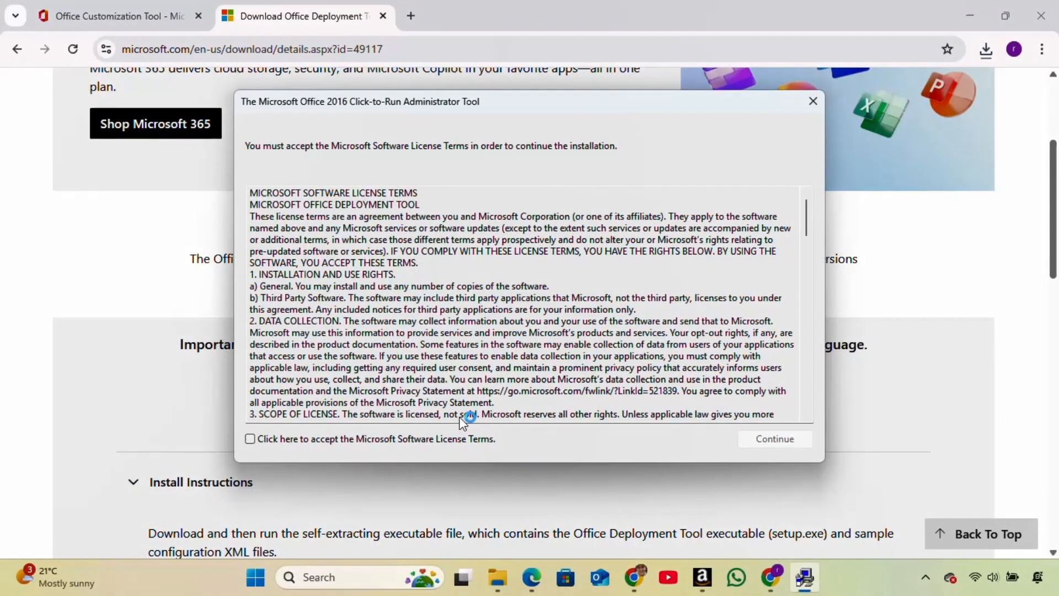
Accept the license terms and extract the tool's files into Downloads\word
{"action": "left_click", "coordinate": [250, 438]}
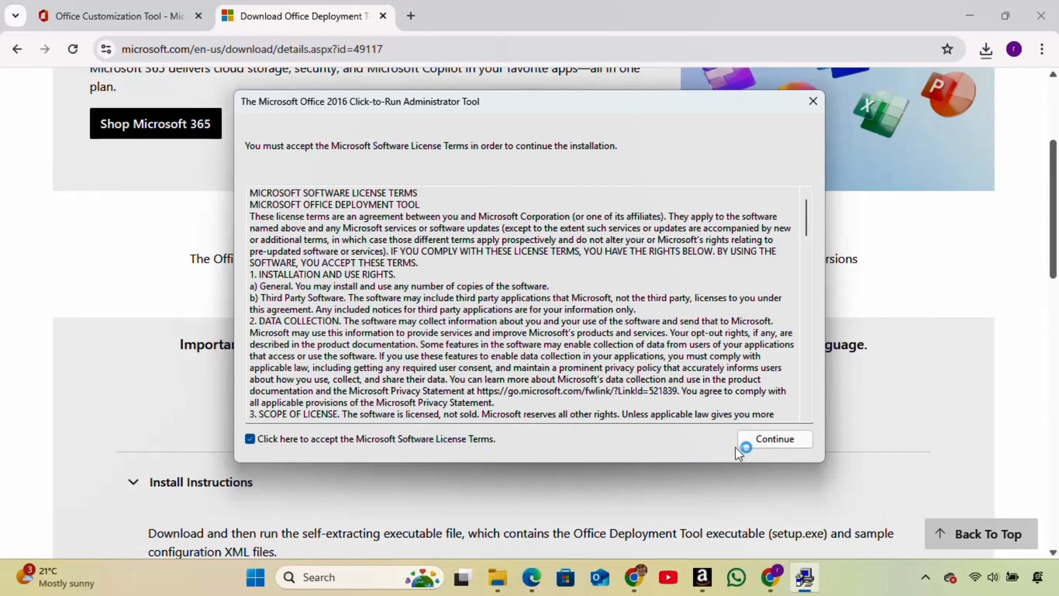
{"action": "left_click", "coordinate": [774, 439]}
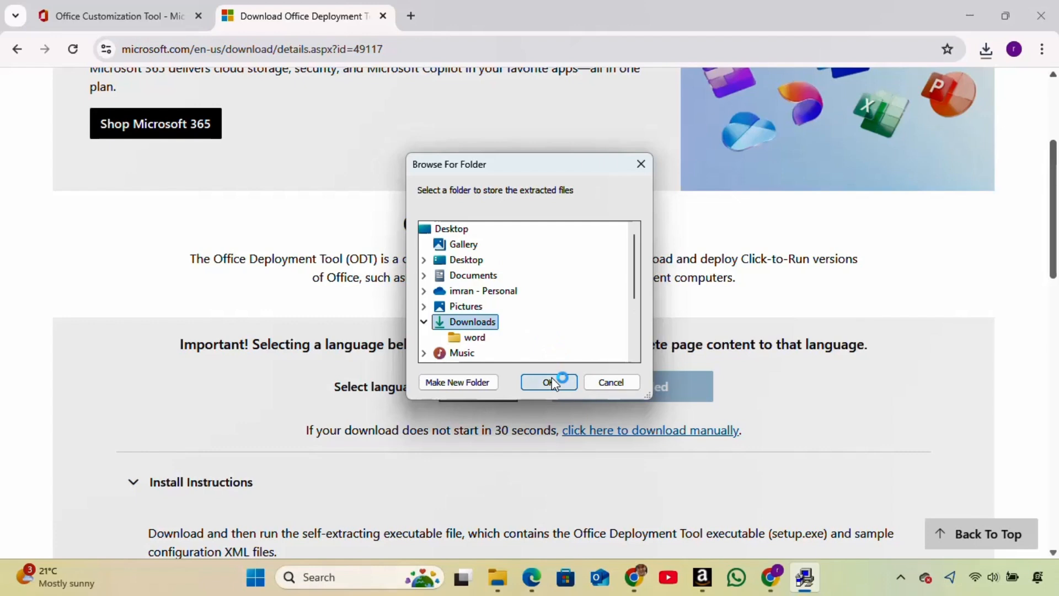
{"action": "left_click", "coordinate": [548, 382]}
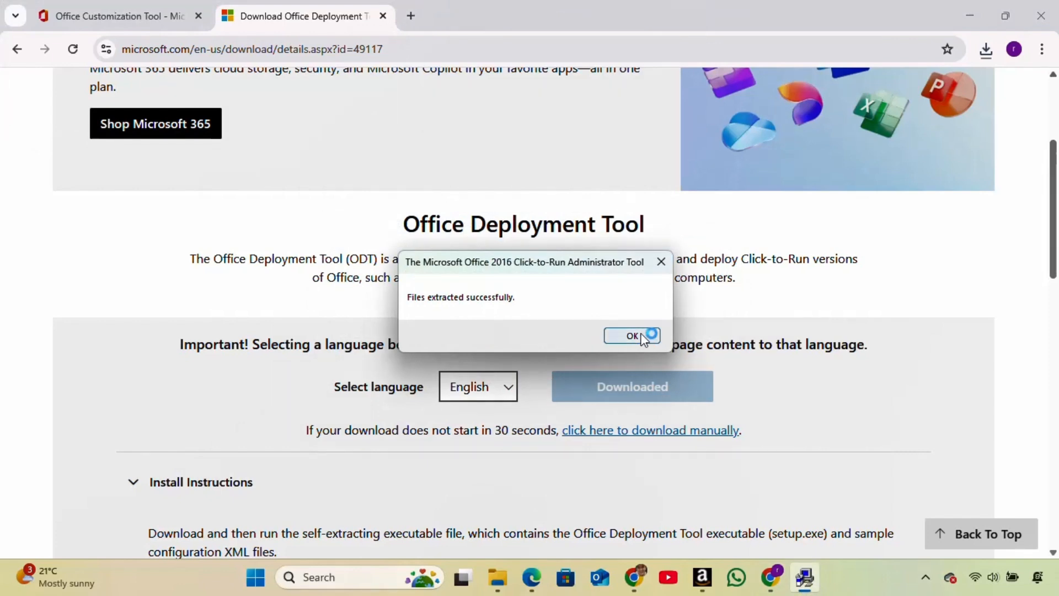
{"action": "left_click", "coordinate": [631, 336]}
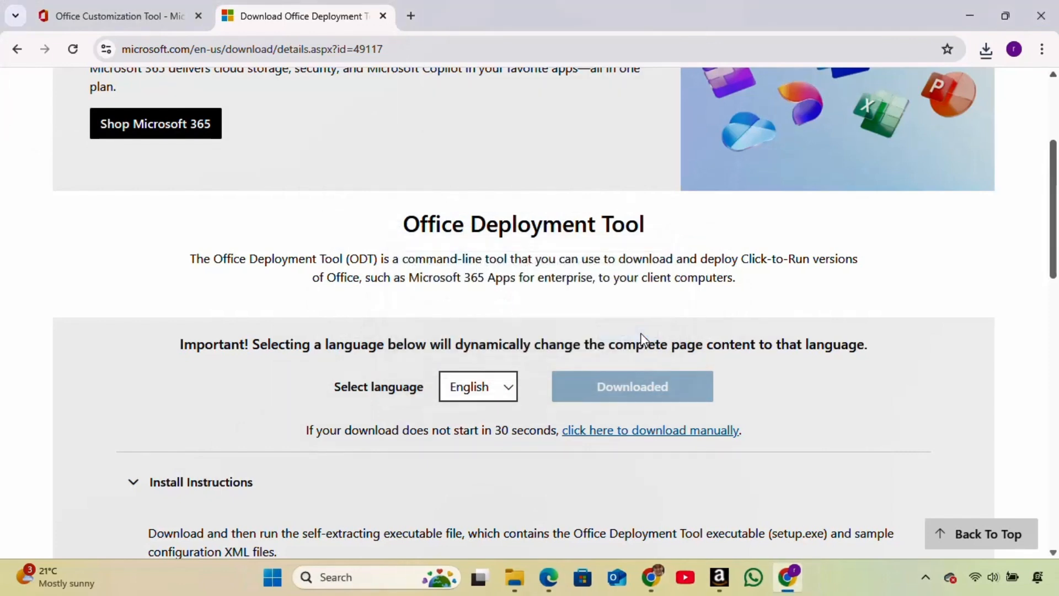
{"action": "mouse_move", "coordinate": [514, 577]}
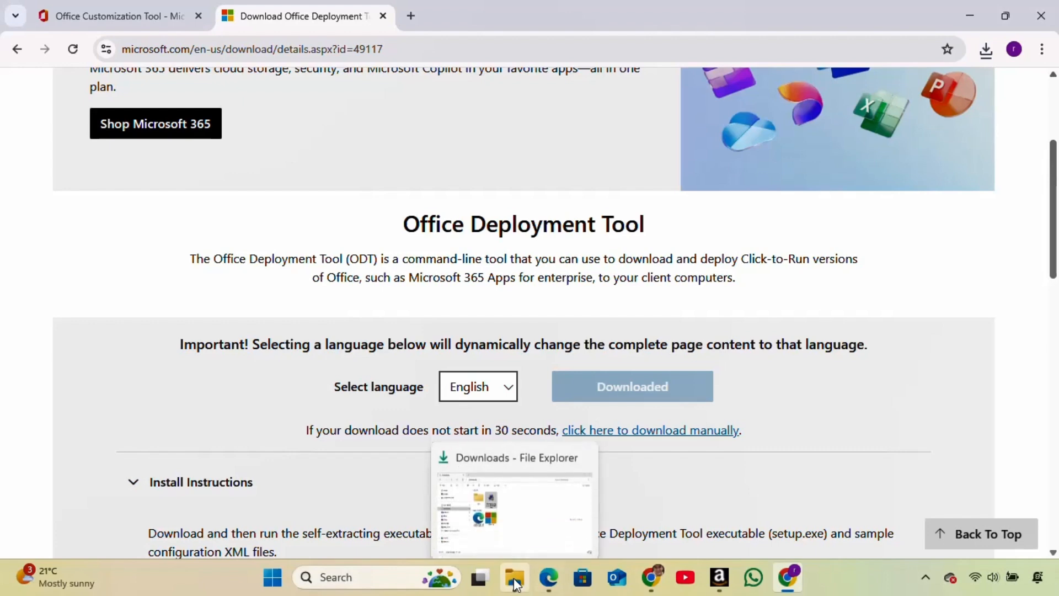
Open the word folder in Downloads containing setup.exe and Configuration.xml
{"action": "left_click", "coordinate": [514, 577]}
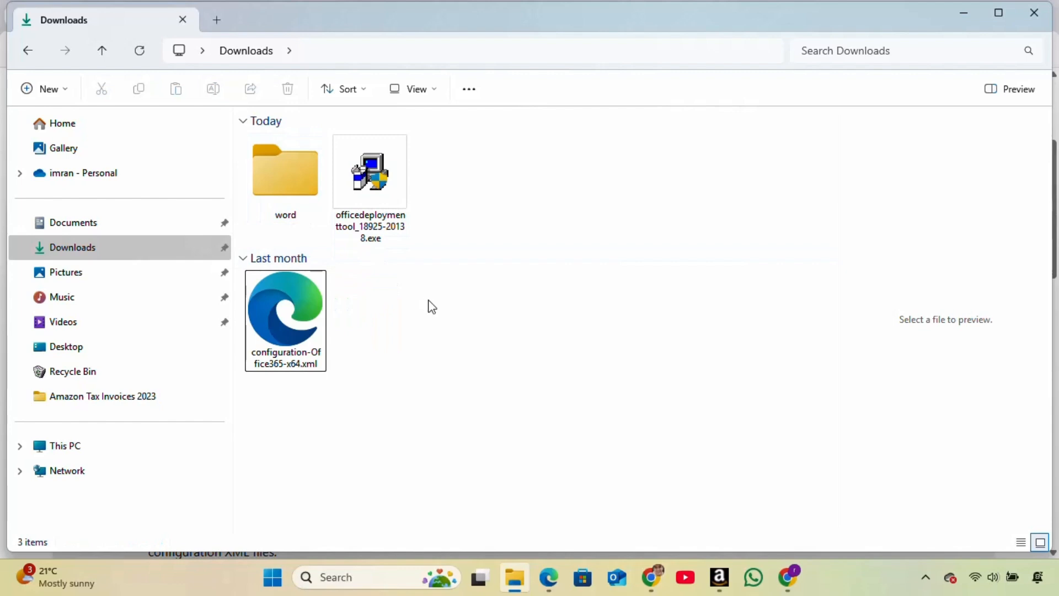
{"action": "double_click", "coordinate": [285, 171]}
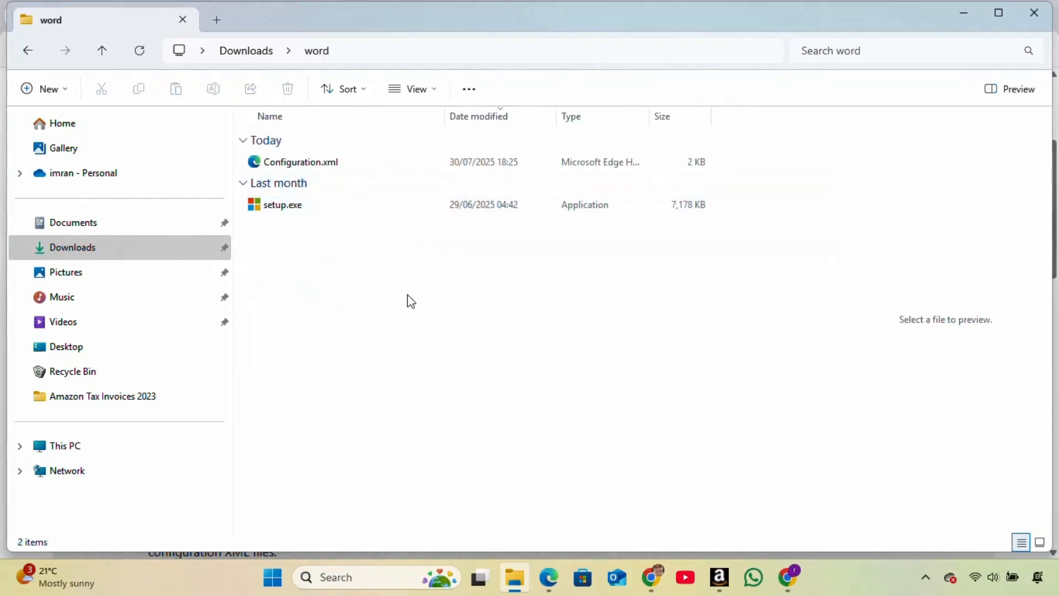
{"action": "mouse_move", "coordinate": [426, 292]}
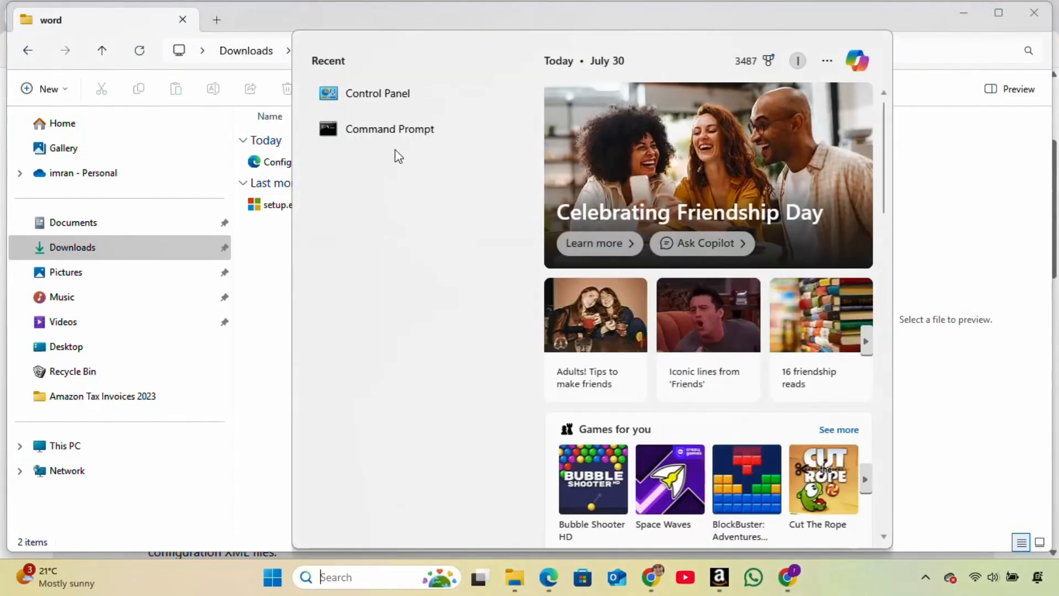
Run Command Prompt as administrator and cd to C:\Users\iks93\Downloads\word
{"action": "right_click", "coordinate": [389, 129]}
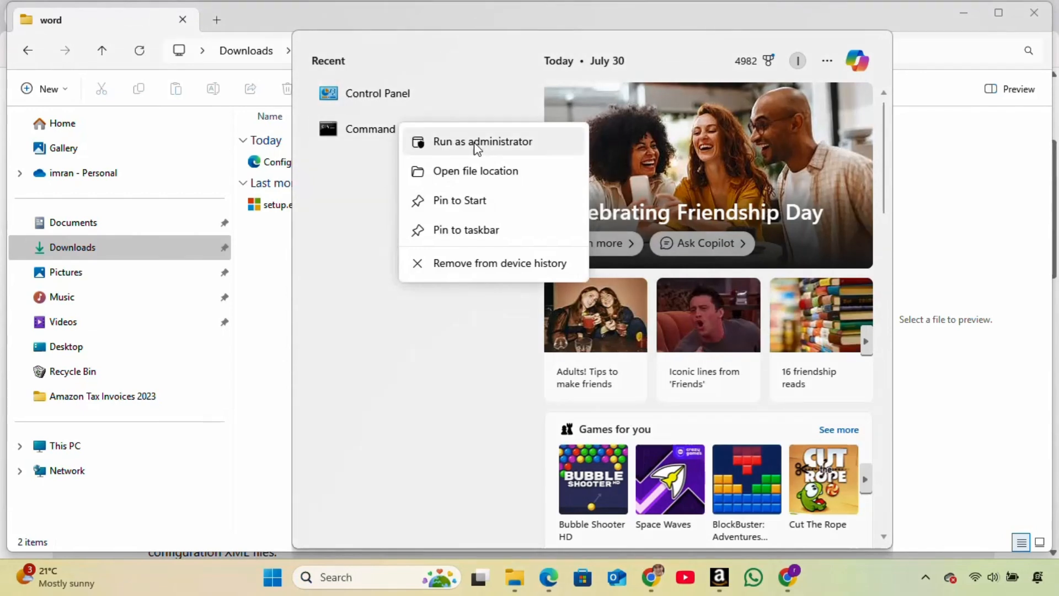
{"action": "mouse_move", "coordinate": [481, 146]}
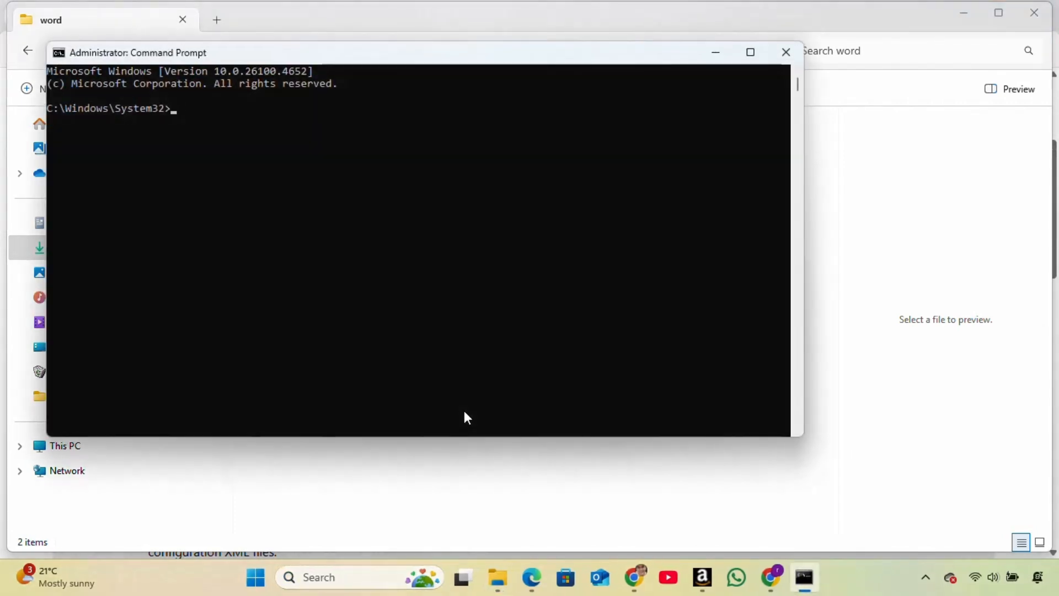
{"action": "type", "text": "cd"}
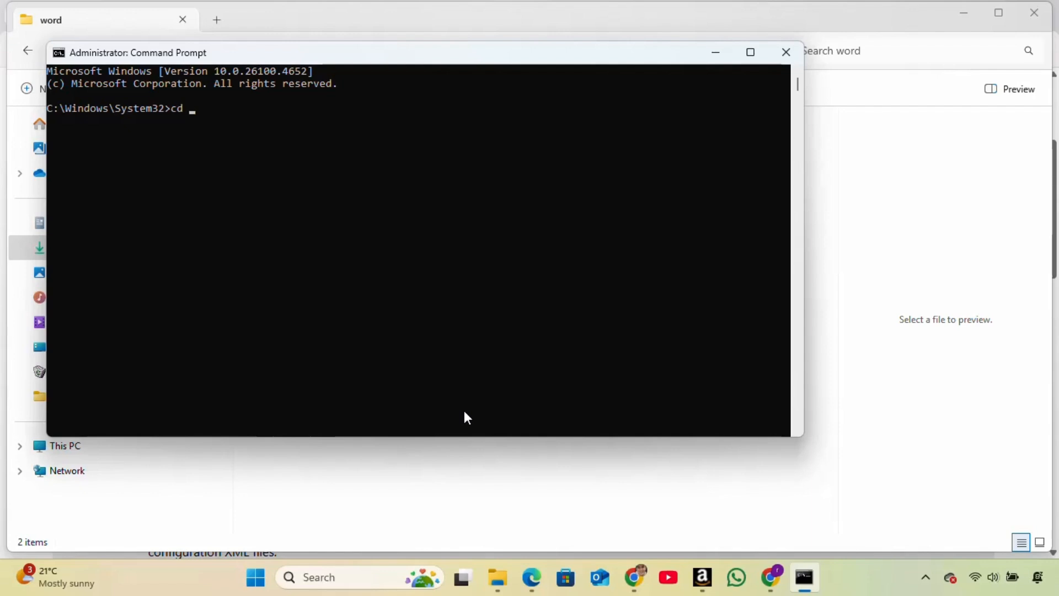
{"action": "type", "text": "C:\\Users\\iks93\\Downloads\\word"}
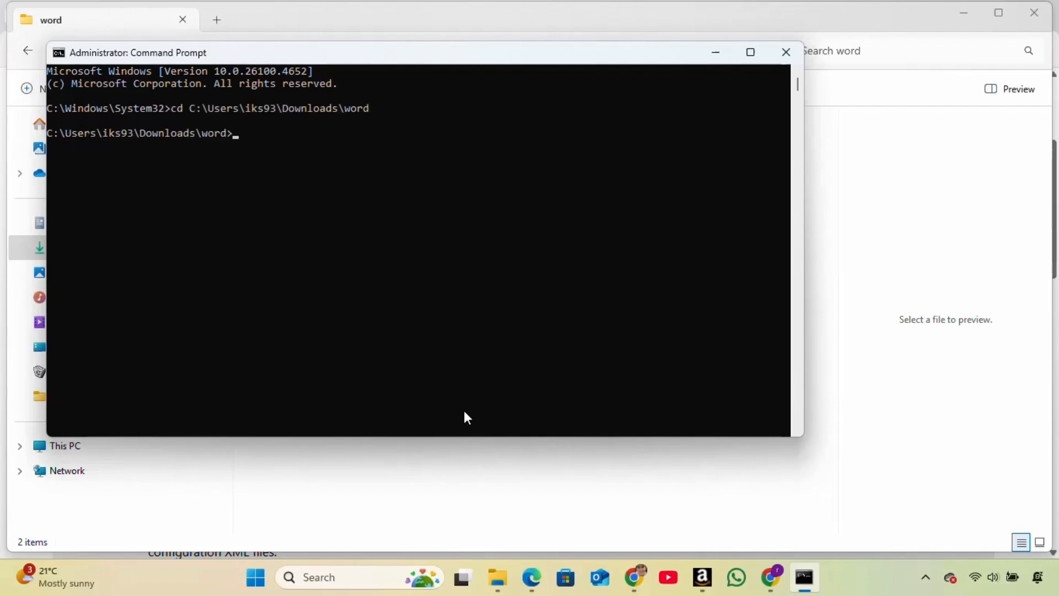
{"action": "mouse_move", "coordinate": [652, 331]}
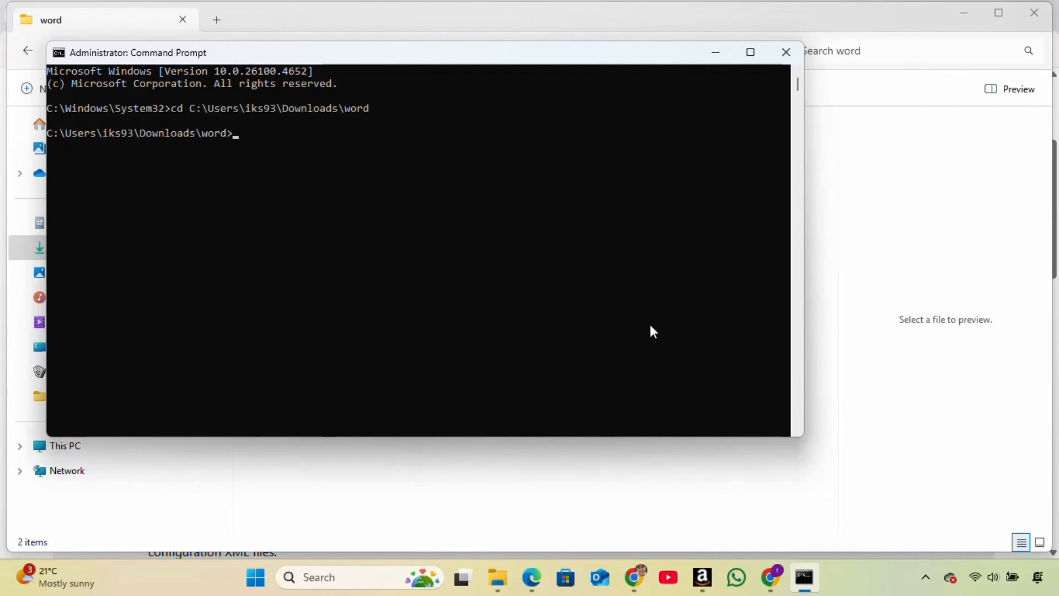
{"action": "mouse_move", "coordinate": [719, 93]}
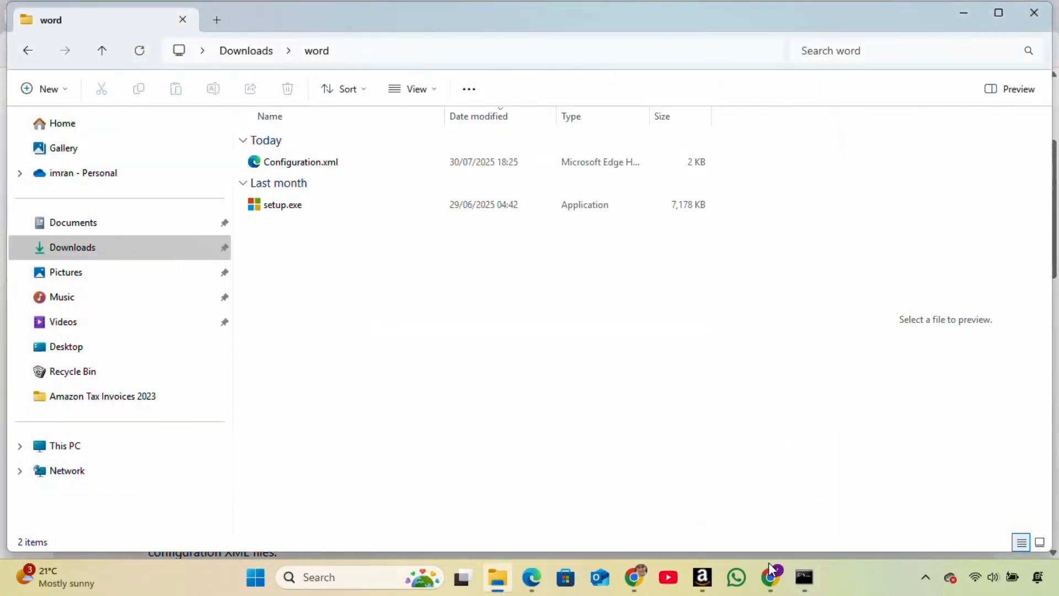
Search 'office deployment tool 2024' and open the Deploy Office LTSC 2024 article
{"action": "left_click", "coordinate": [769, 577]}
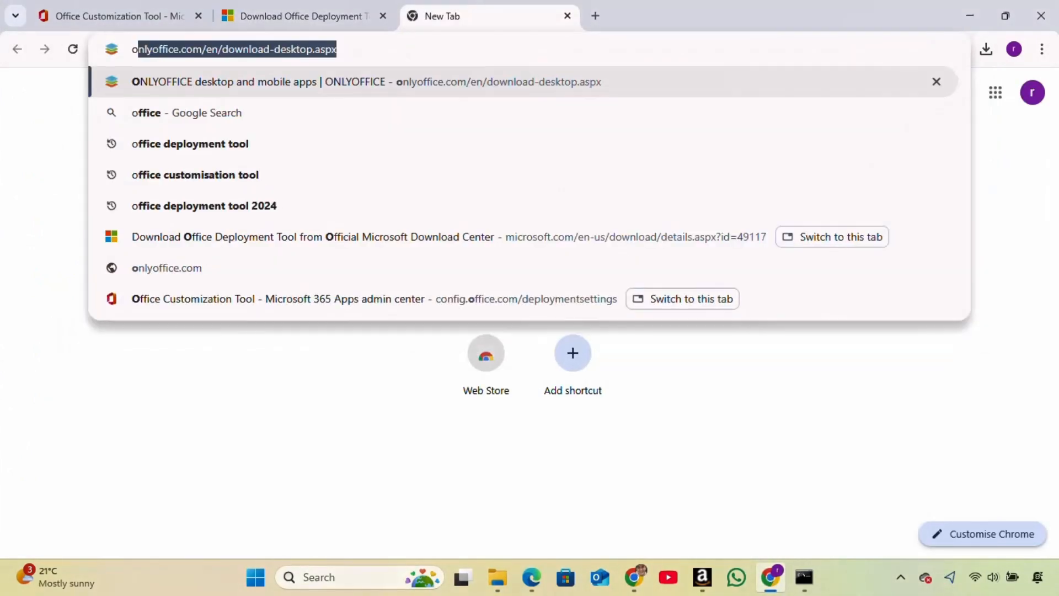
{"action": "type", "text": "office deployment tool"}
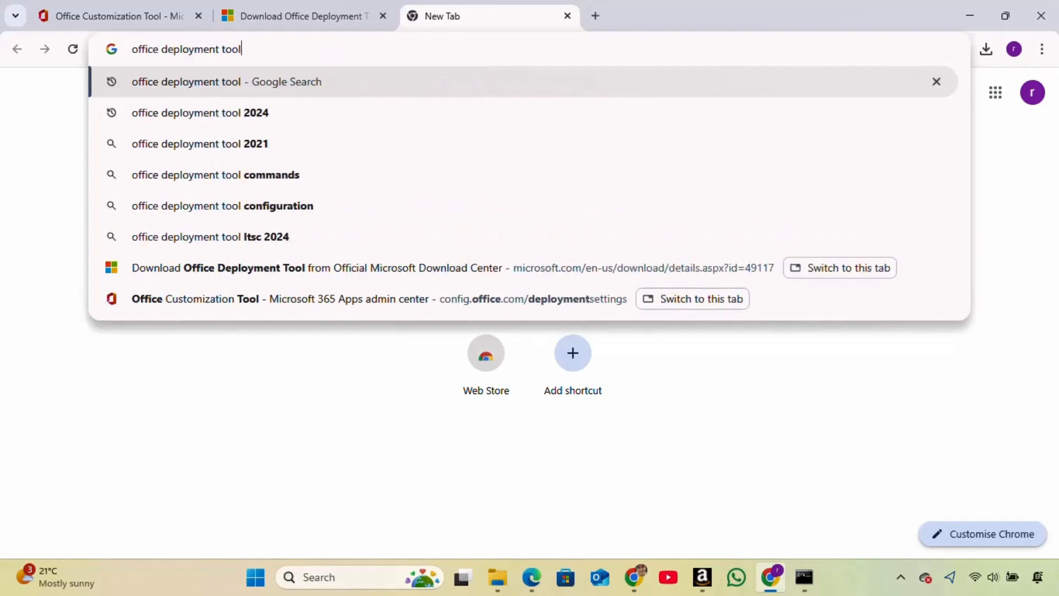
{"action": "left_click", "coordinate": [199, 112]}
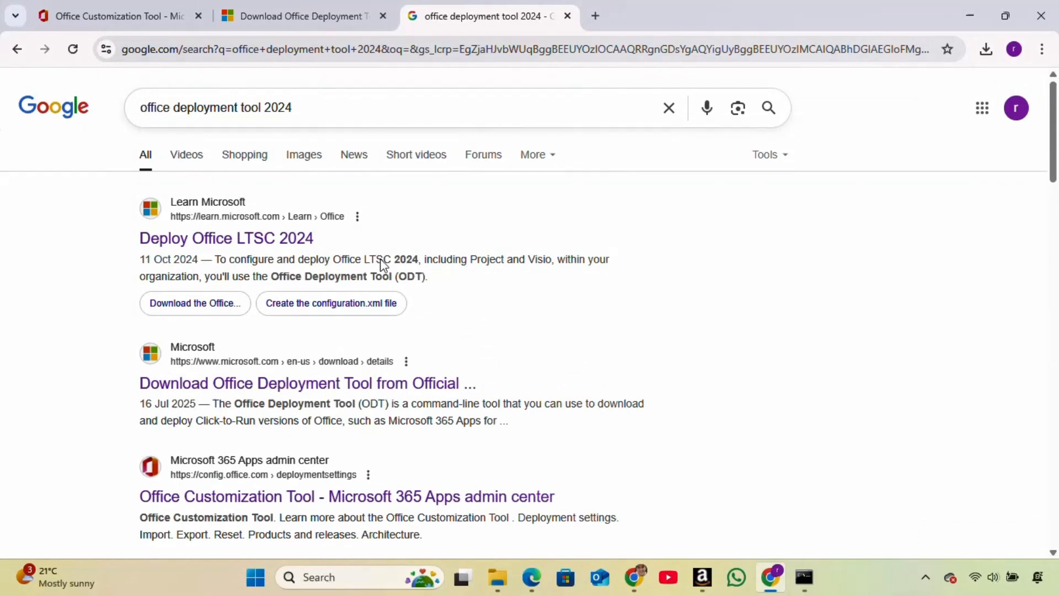
{"action": "mouse_move", "coordinate": [225, 237]}
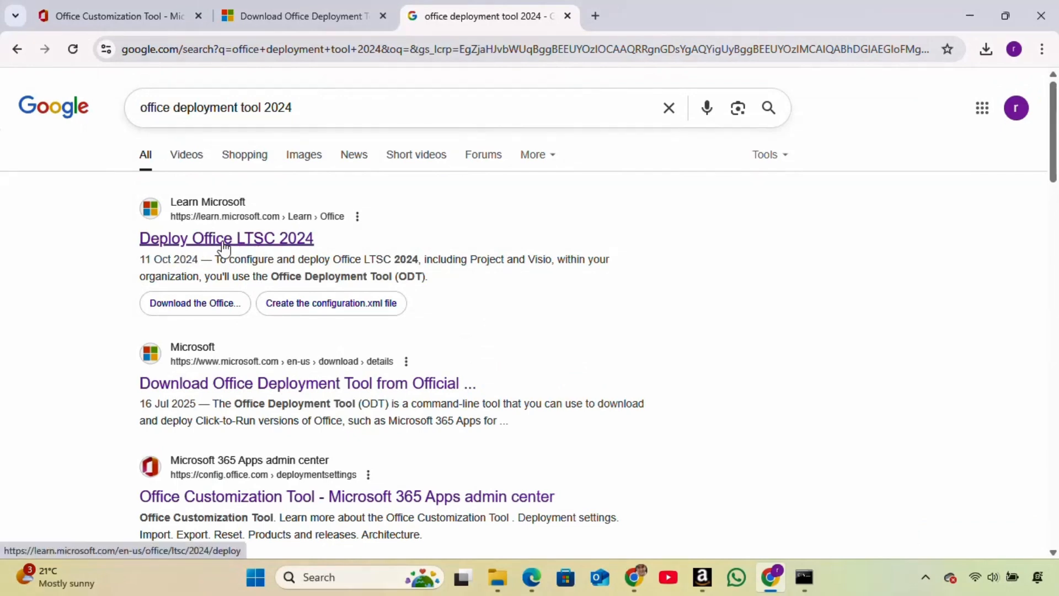
{"action": "left_click", "coordinate": [225, 238]}
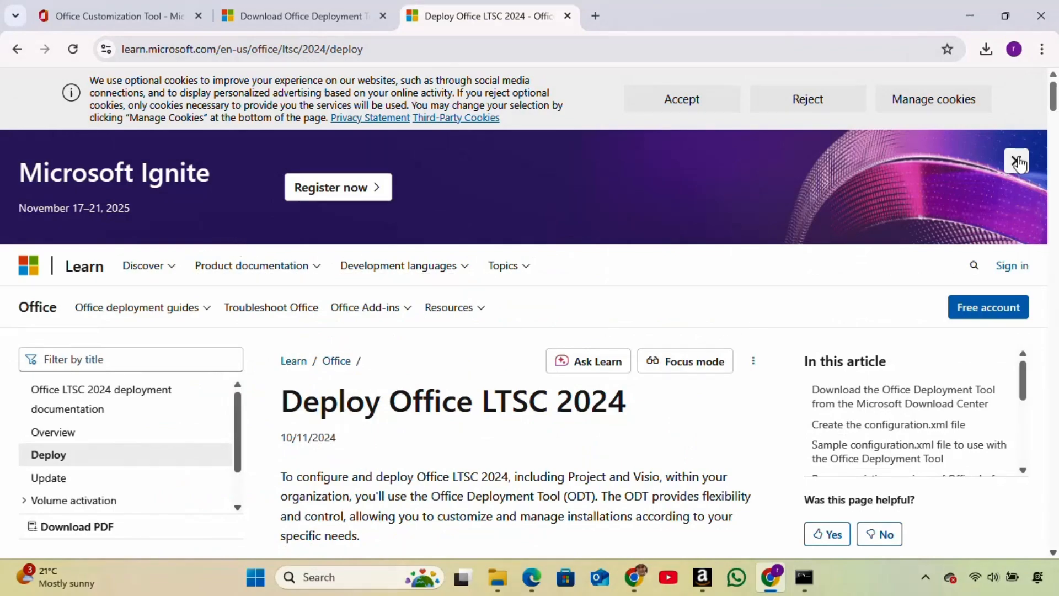
Copy the 'setup /configure configuration.xml' command from the install section
{"action": "scroll", "scroll_direction": "down", "scroll_amount": 3}
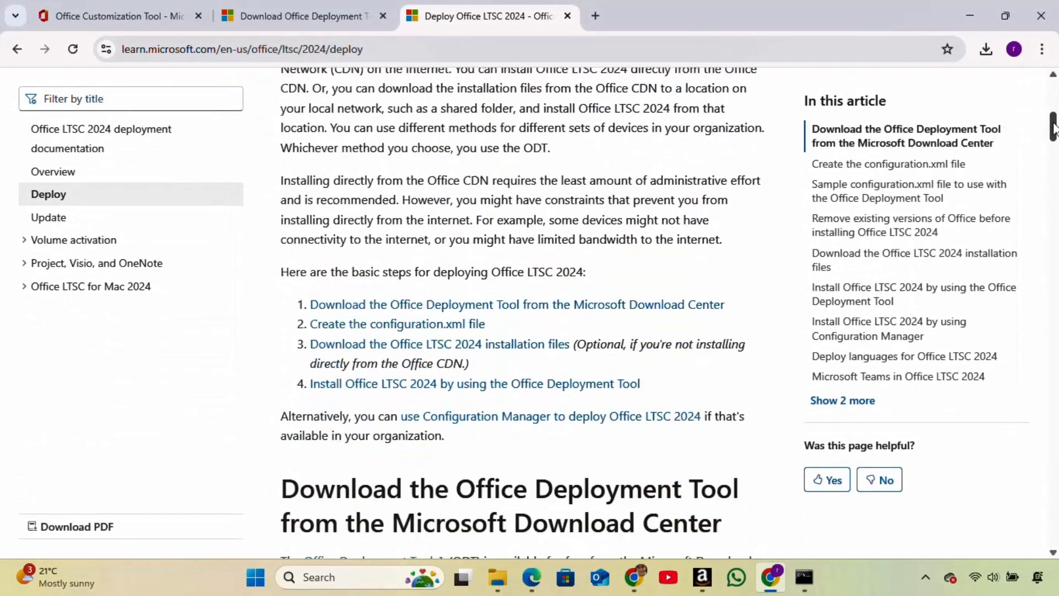
{"action": "scroll", "scroll_direction": "down", "scroll_amount": 3}
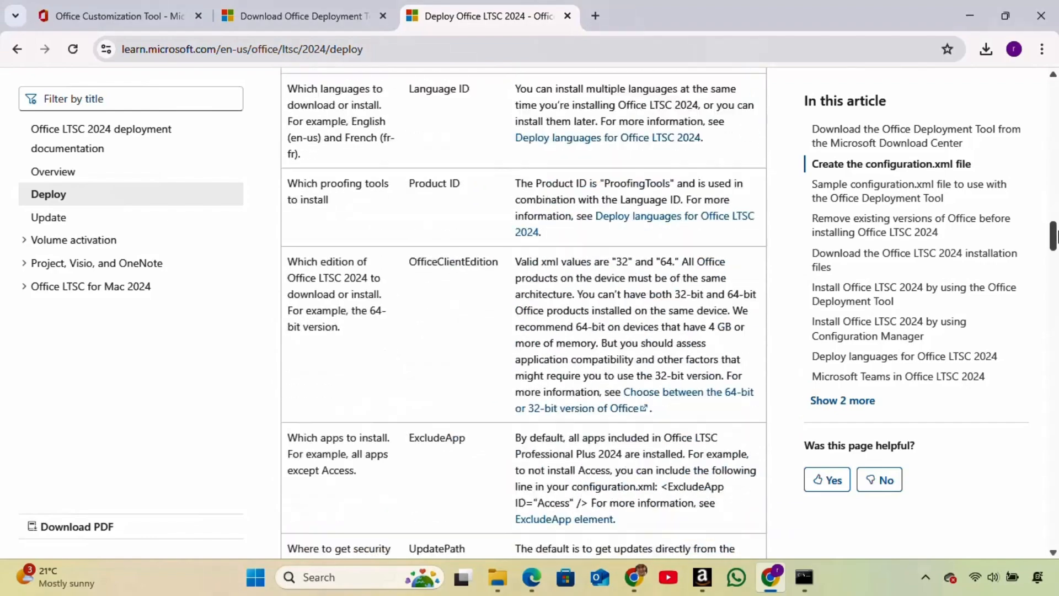
{"action": "scroll", "scroll_direction": "down", "scroll_amount": 3}
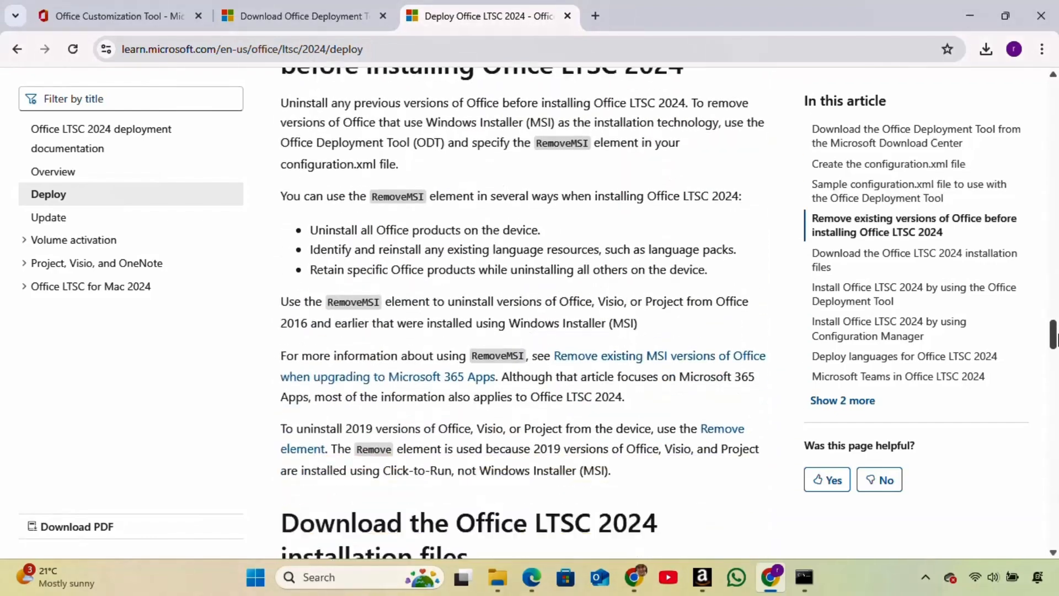
{"action": "scroll", "scroll_direction": "down", "scroll_amount": 3}
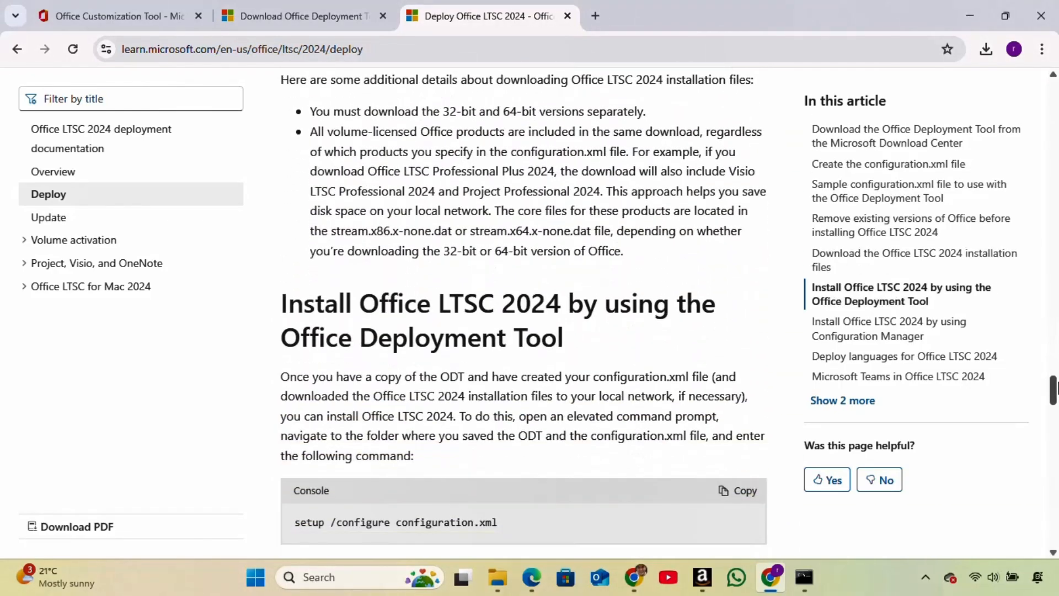
{"action": "scroll", "scroll_direction": "down", "scroll_amount": 3}
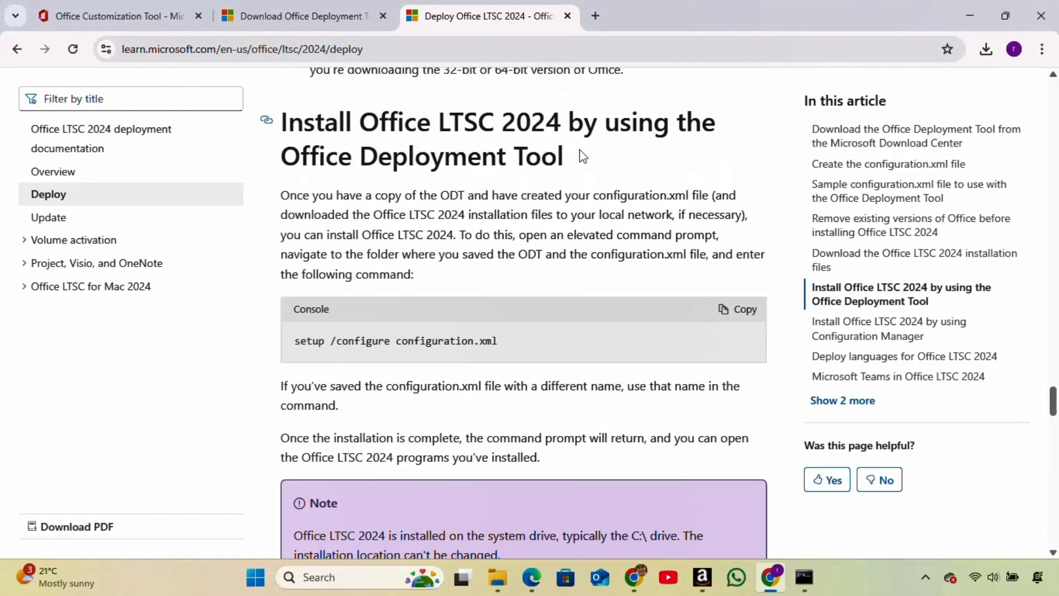
{"action": "left_click_drag", "start_coordinate": [280, 122], "coordinate": [562, 156]}
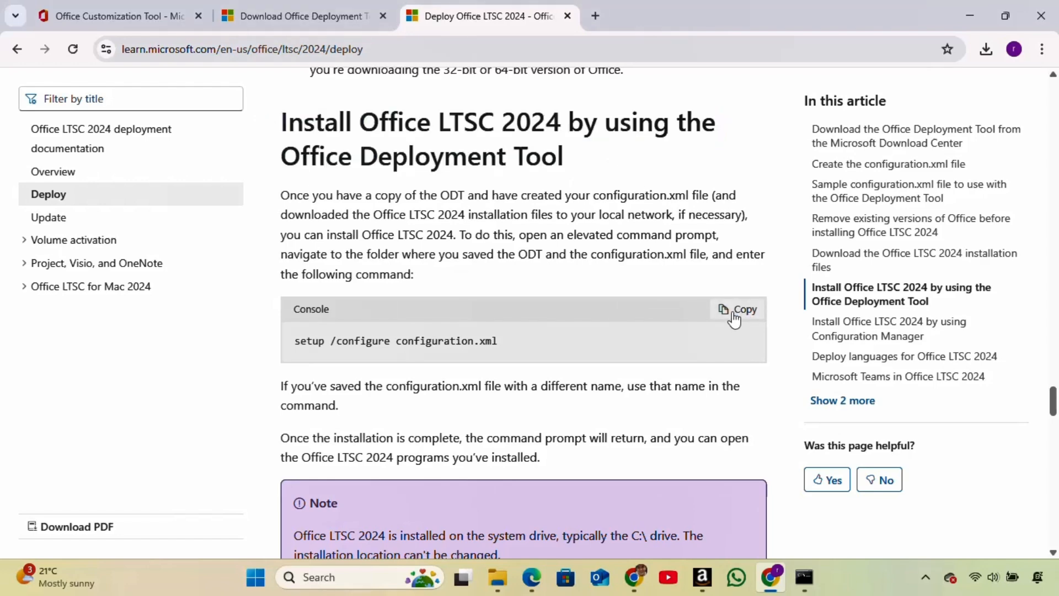
{"action": "left_click", "coordinate": [737, 310]}
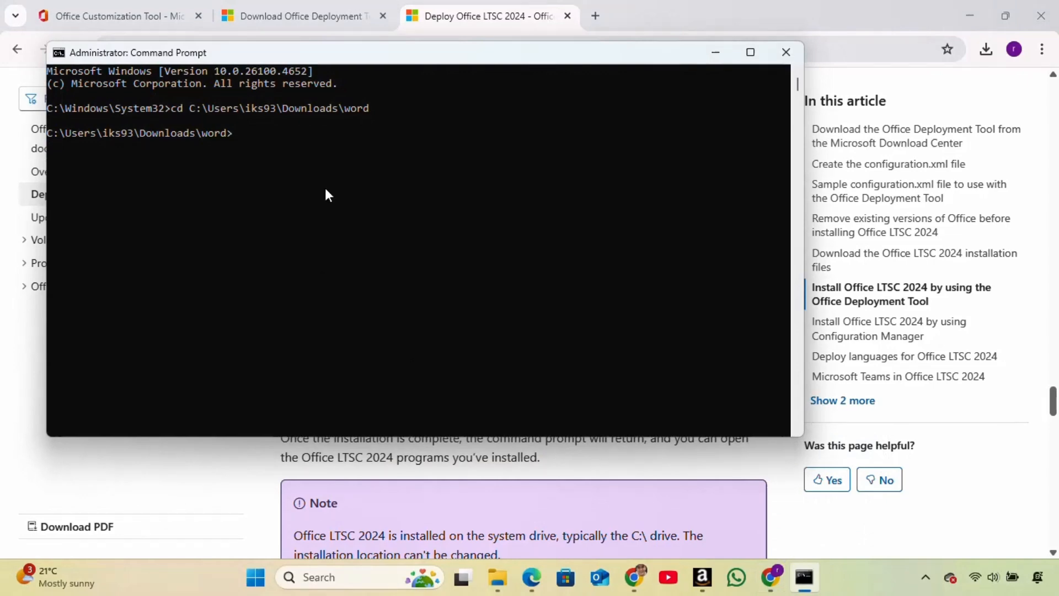
Run 'setup /configure configuration.xml' and close the 'You're all set!' message
{"action": "type", "text": "setup /configure configuration.xml"}
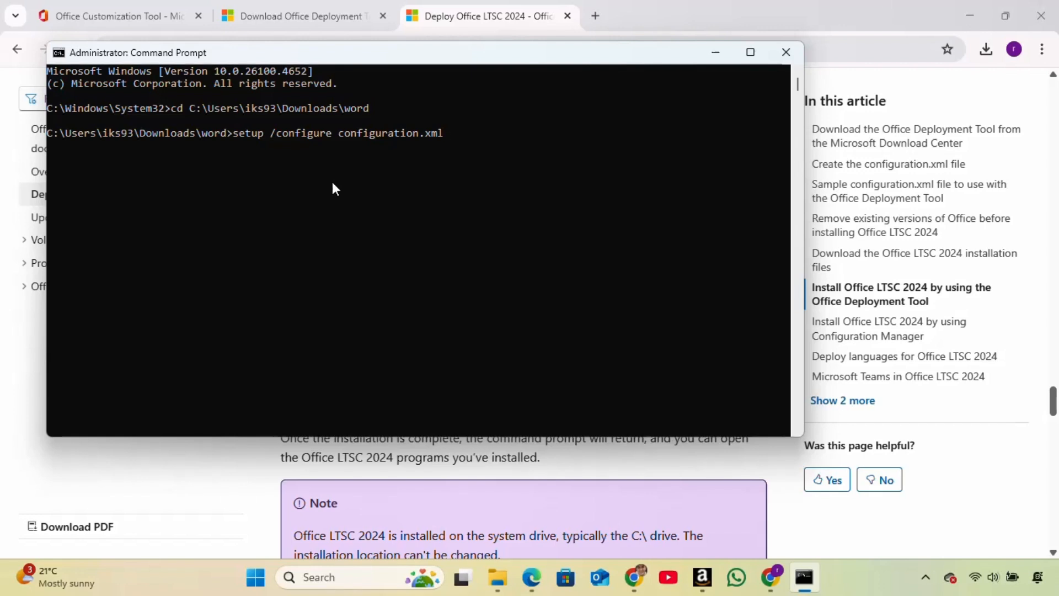
{"action": "key", "text": "enter"}
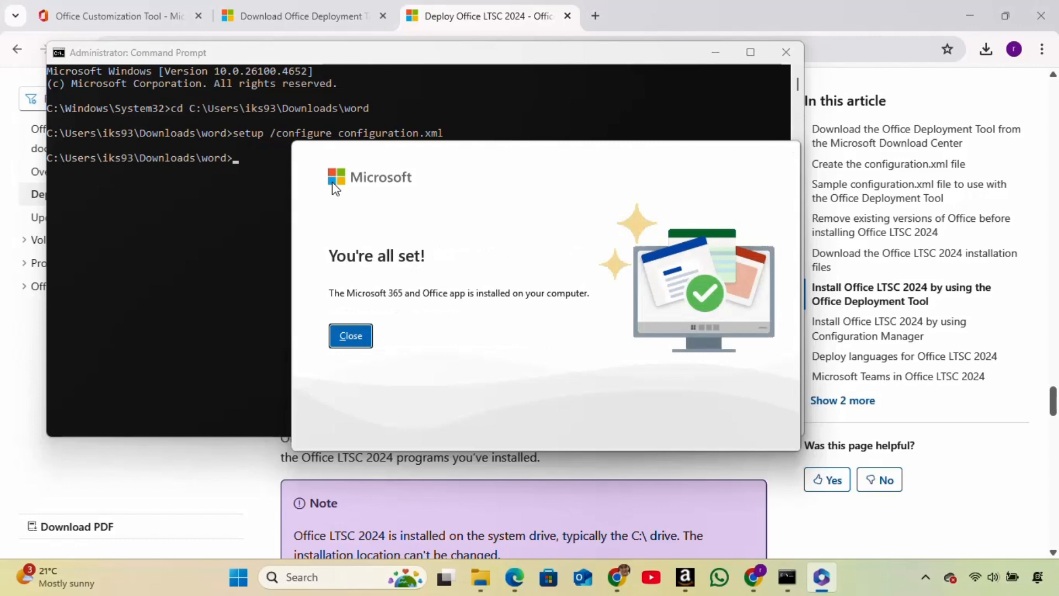
{"action": "left_click", "coordinate": [350, 336]}
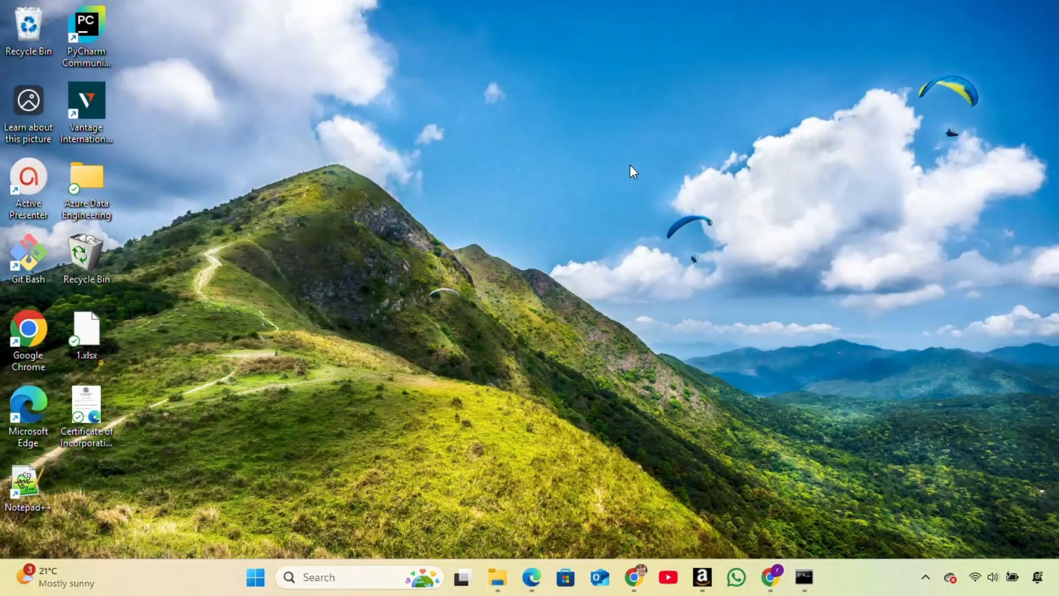
Create 'New Microsoft Word Document.docx' on the desktop and open it in Word
{"action": "right_click", "coordinate": [631, 171]}
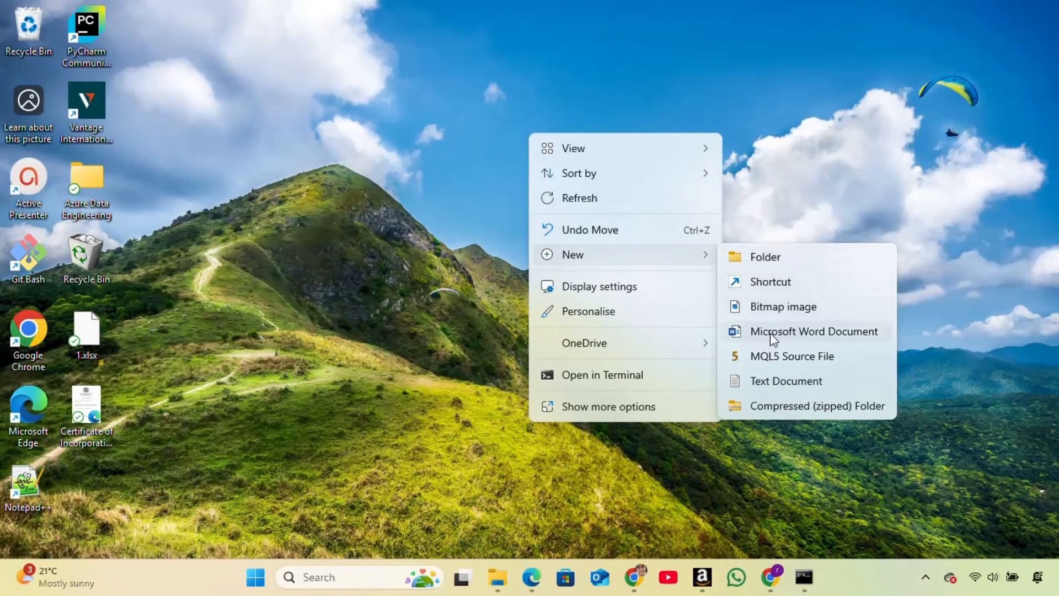
{"action": "left_click", "coordinate": [813, 330]}
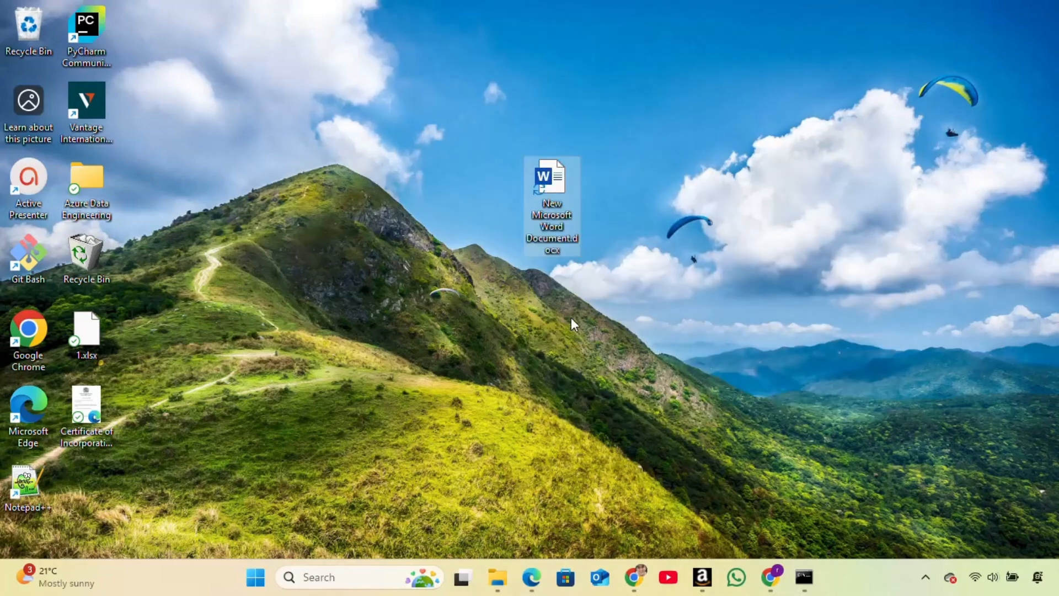
{"action": "mouse_move", "coordinate": [611, 217]}
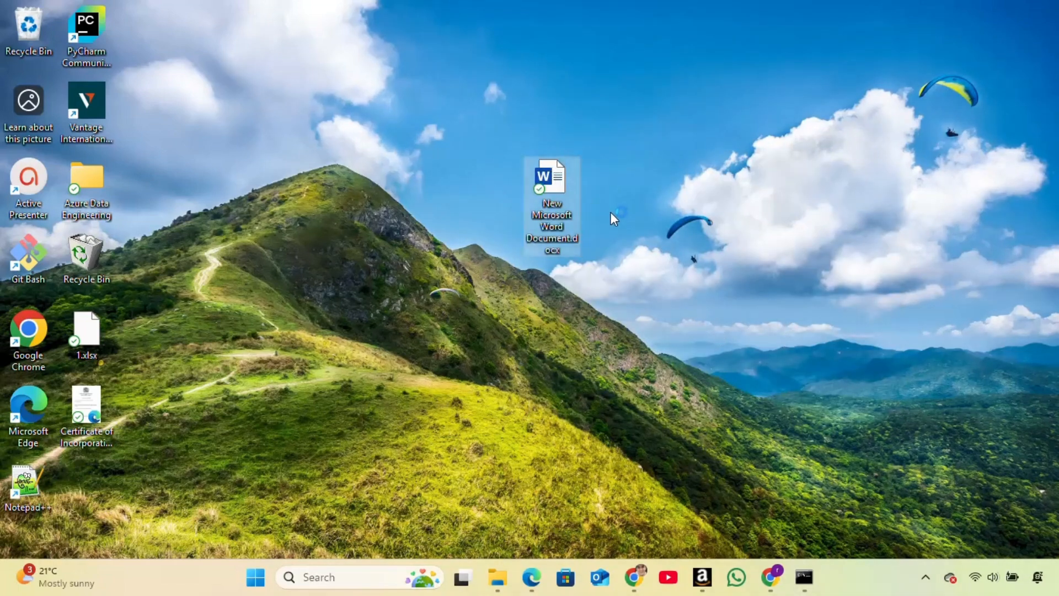
{"action": "double_click", "coordinate": [551, 182]}
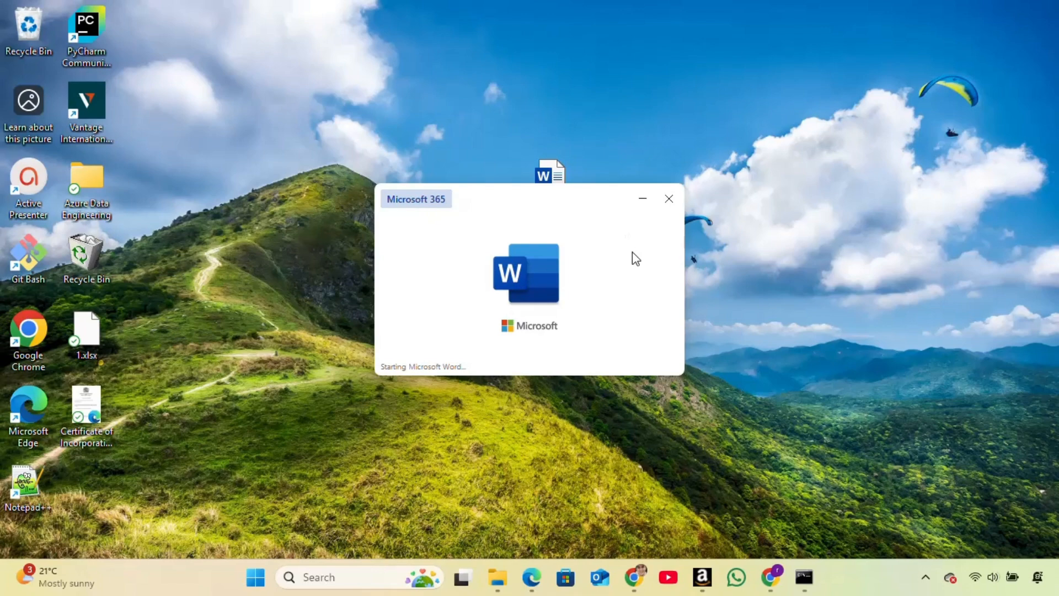